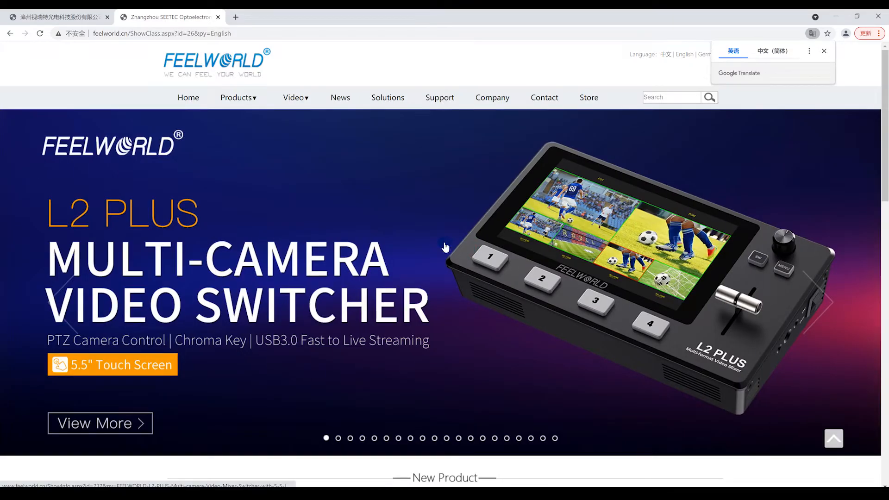
Open the L2 PLUS product page on feelworld.cn and scroll toward its Download section
{"action": "left_click", "coordinate": [100, 422]}
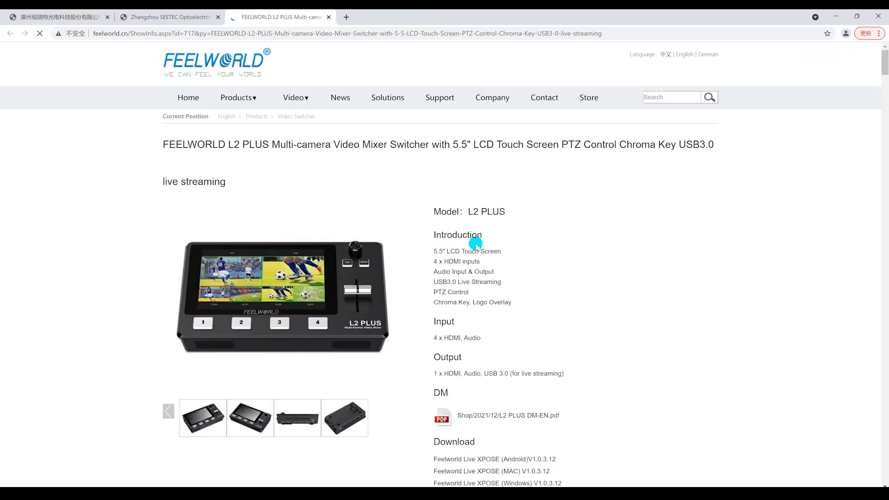
{"action": "scroll", "scroll_direction": "down", "scroll_amount": 3}
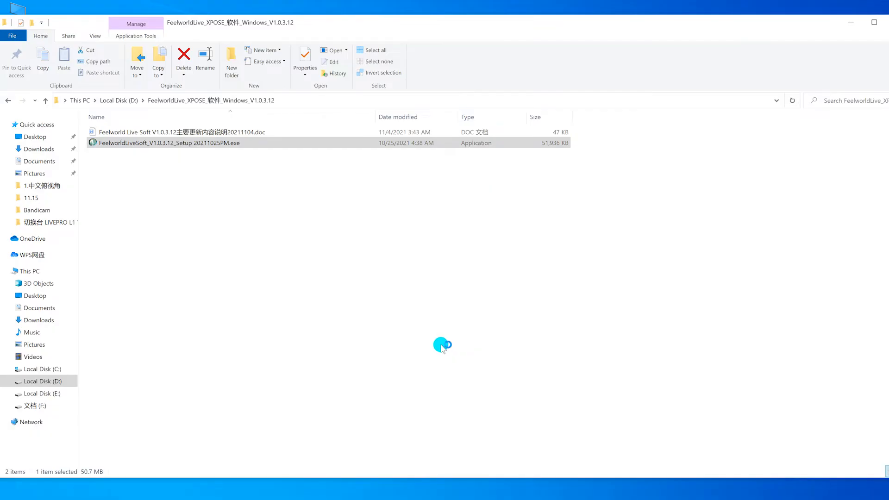
Run FeelworldLiveSoft_V1.0.3.12_Setup.exe from the FeelworldLive_XPOSE folder
{"action": "double_click", "coordinate": [169, 142]}
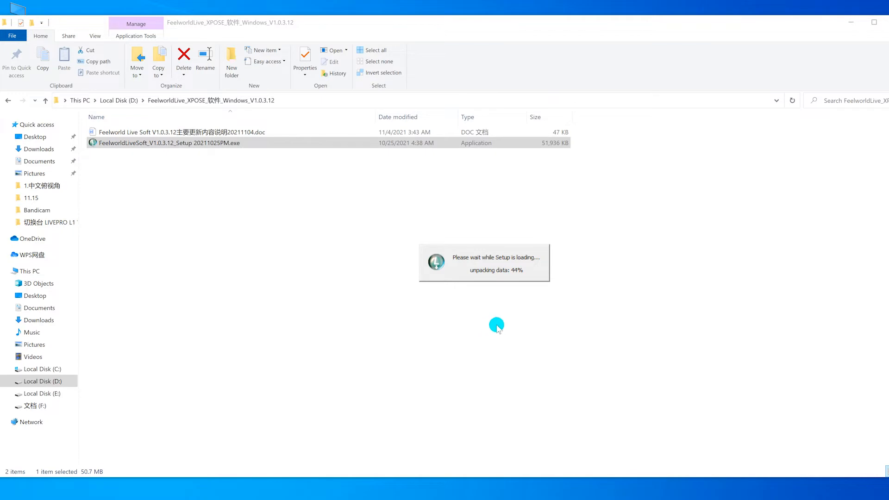
{"action": "mouse_move", "coordinate": [527, 339]}
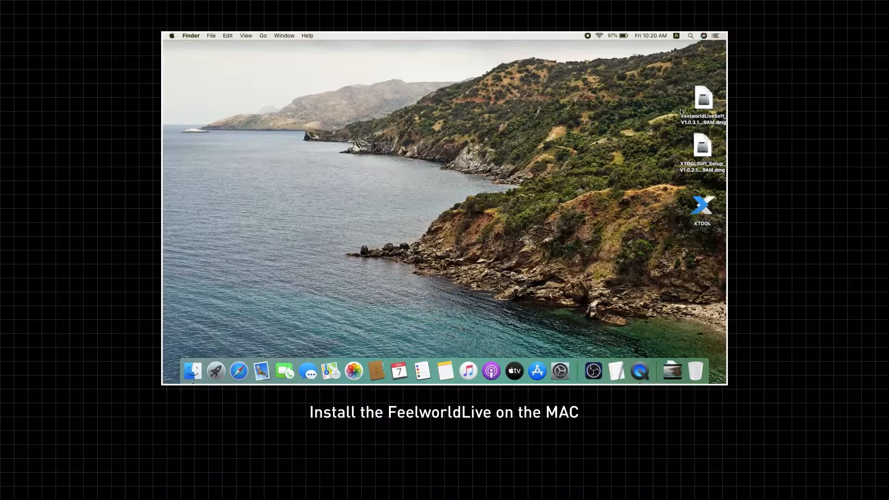
Mount the FeelworldLive .dmg from the desktop and launch the FeelworldLive app inside it
{"action": "double_click", "coordinate": [702, 96]}
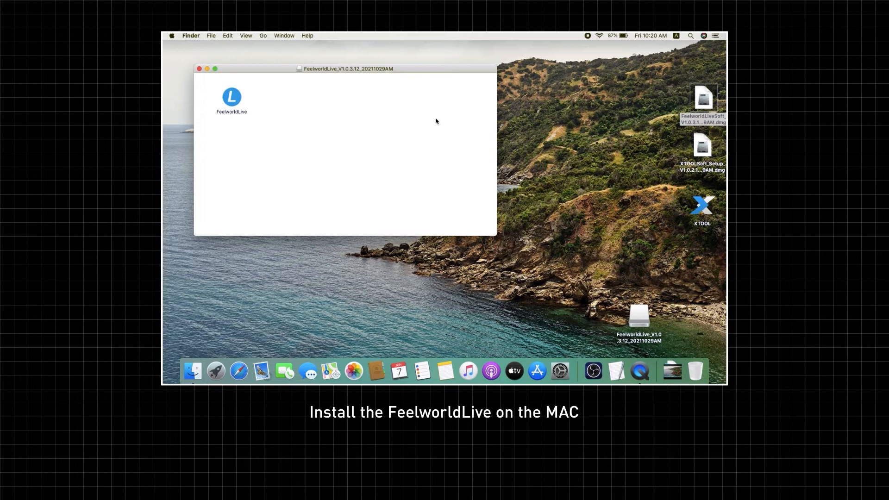
{"action": "left_click", "coordinate": [232, 96]}
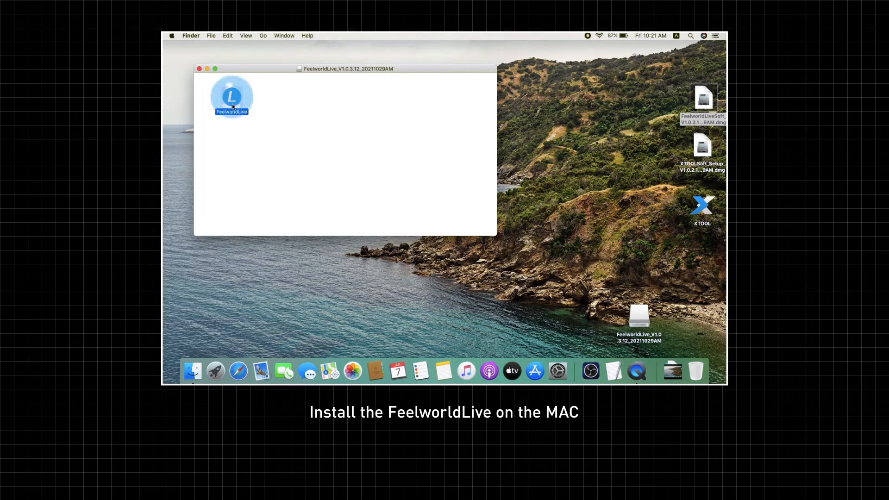
{"action": "double_click", "coordinate": [232, 95]}
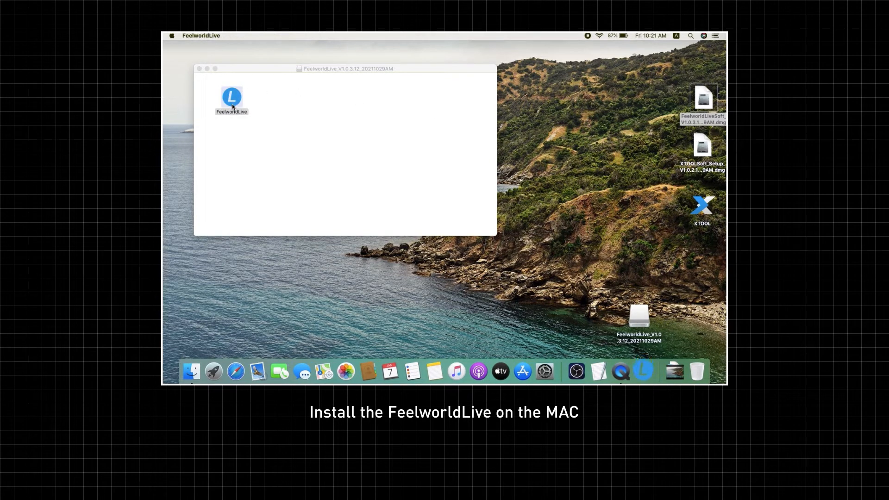
{"action": "double_click", "coordinate": [231, 96]}
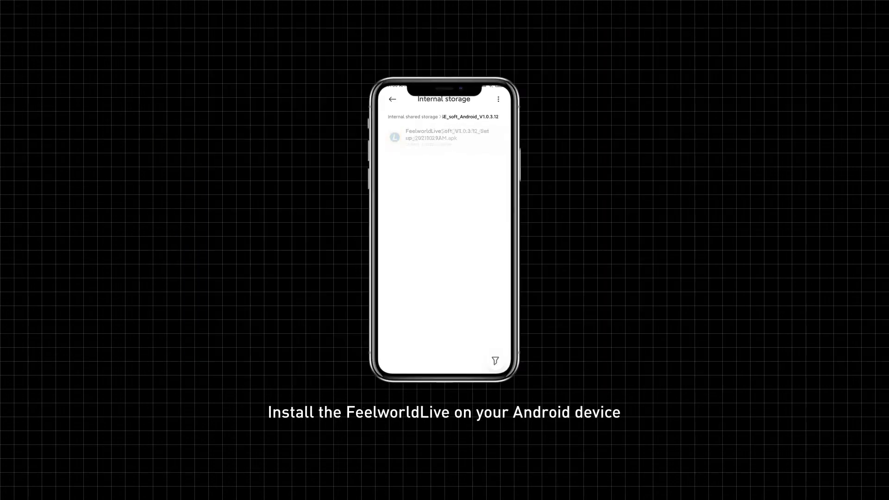
Open the FeelworldLive apk, allow the file manager to install apps, and start the install
{"action": "left_click", "coordinate": [445, 134]}
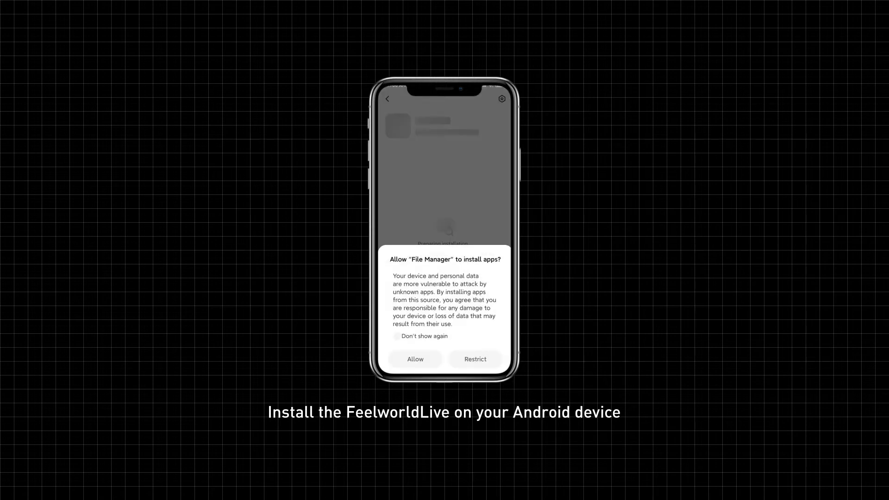
{"action": "left_click", "coordinate": [415, 358]}
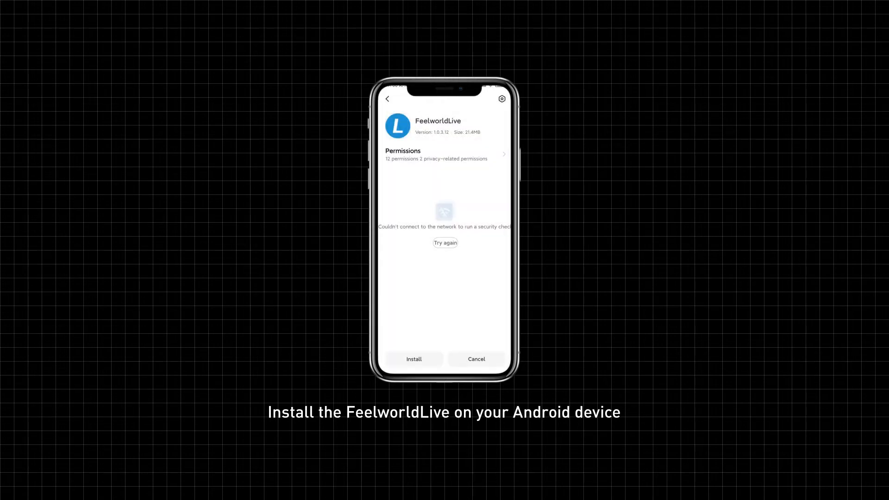
{"action": "left_click", "coordinate": [414, 358]}
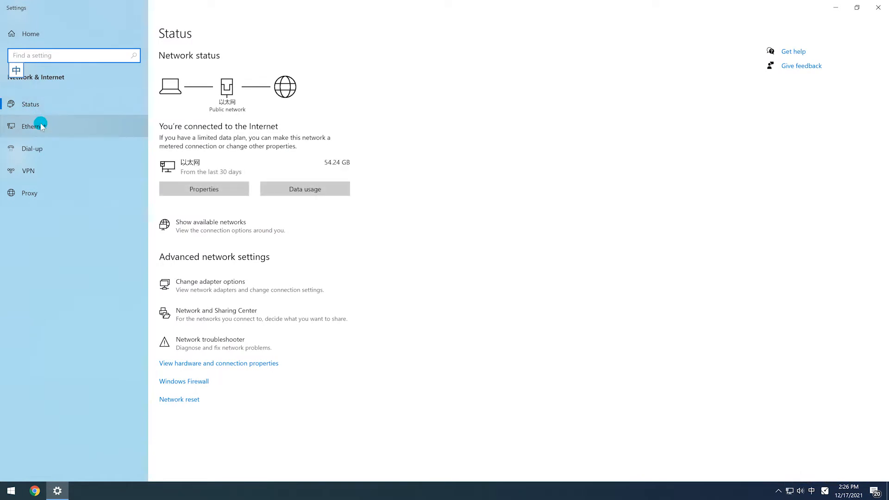
Open the connected Ethernet network's properties and select its IPv4 address 192.168.11.186
{"action": "left_click", "coordinate": [33, 126]}
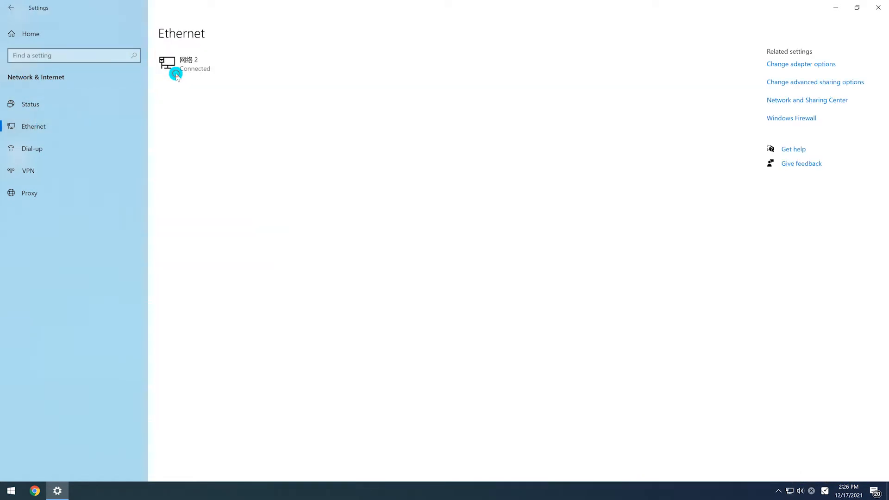
{"action": "left_click", "coordinate": [187, 64]}
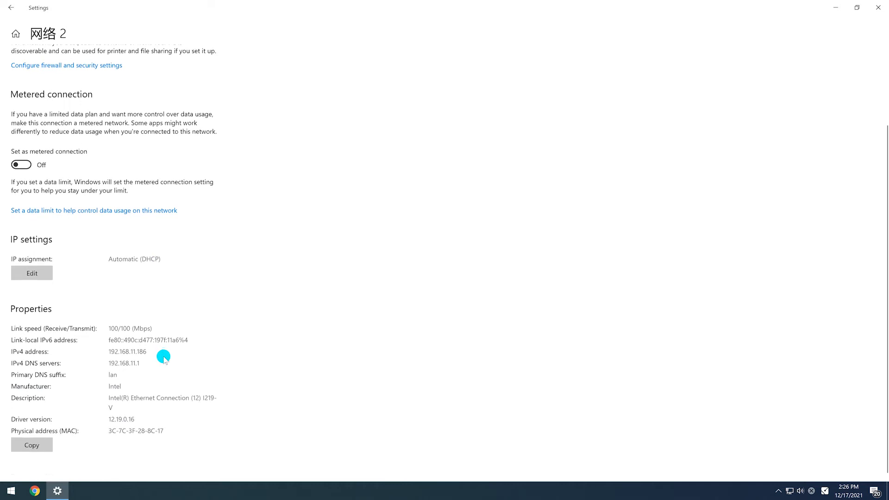
{"action": "double_click", "coordinate": [128, 351]}
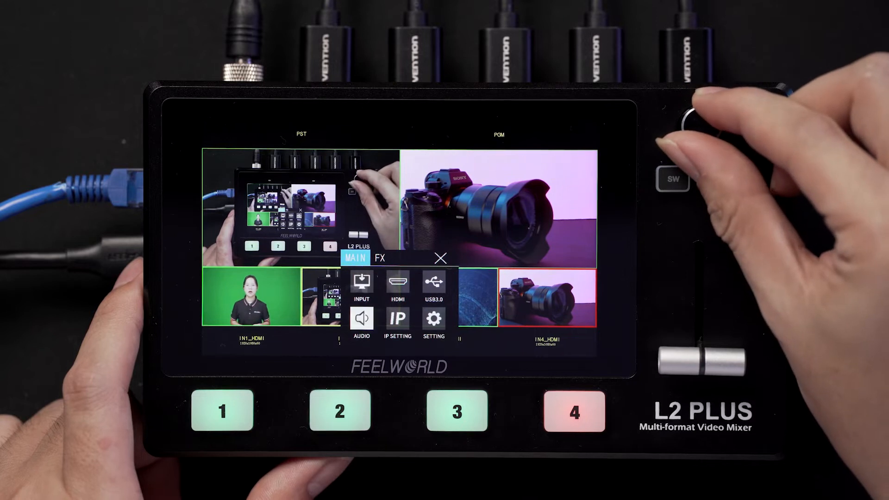
{"action": "left_click", "coordinate": [398, 318]}
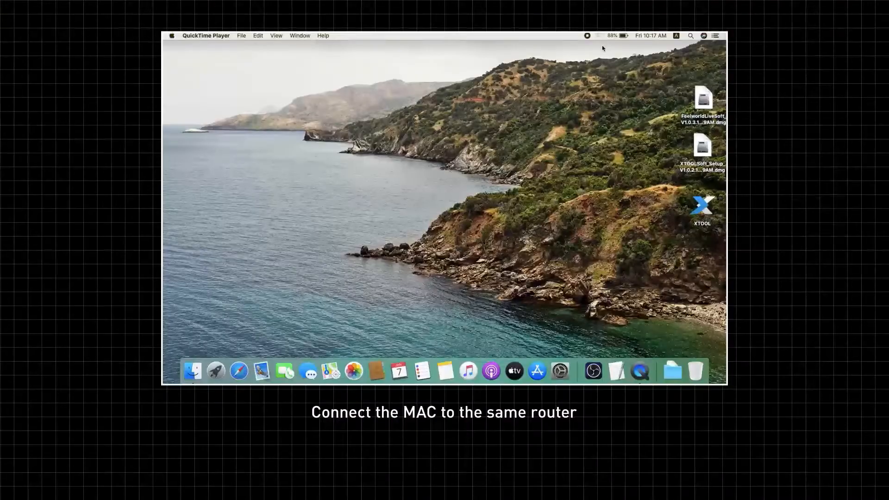
Join HIWIFI_5BF8C6 from the menu-bar Wi-Fi list and confirm it is checked
{"action": "left_click", "coordinate": [599, 36]}
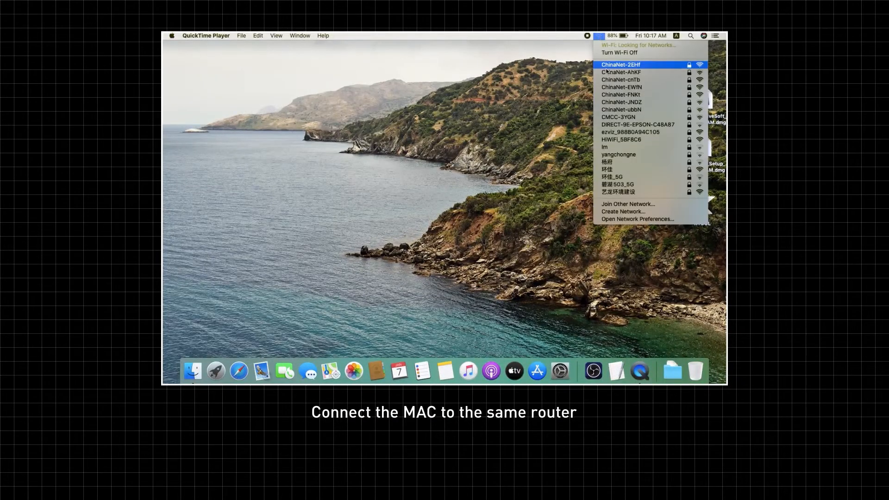
{"action": "mouse_move", "coordinate": [622, 140]}
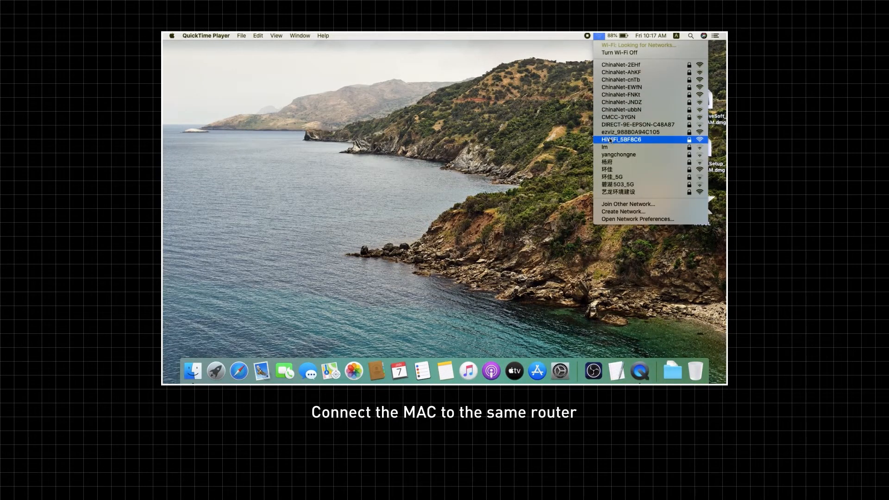
{"action": "left_click", "coordinate": [622, 139]}
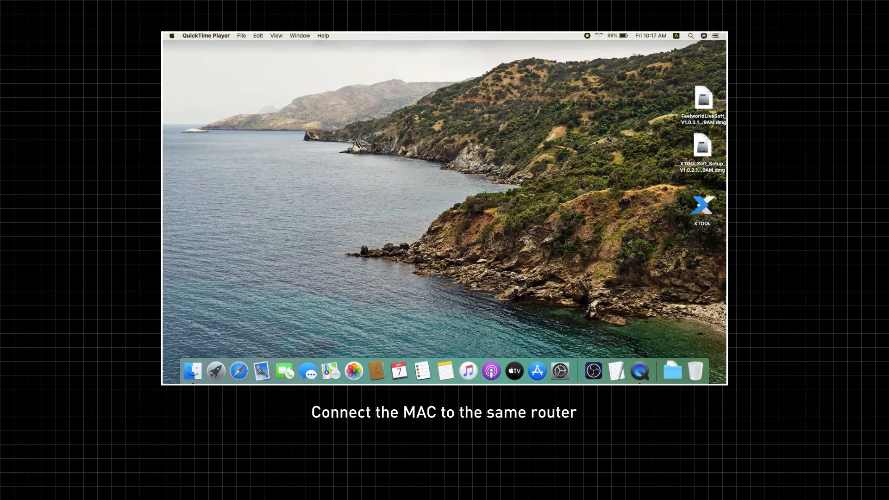
{"action": "left_click", "coordinate": [598, 36]}
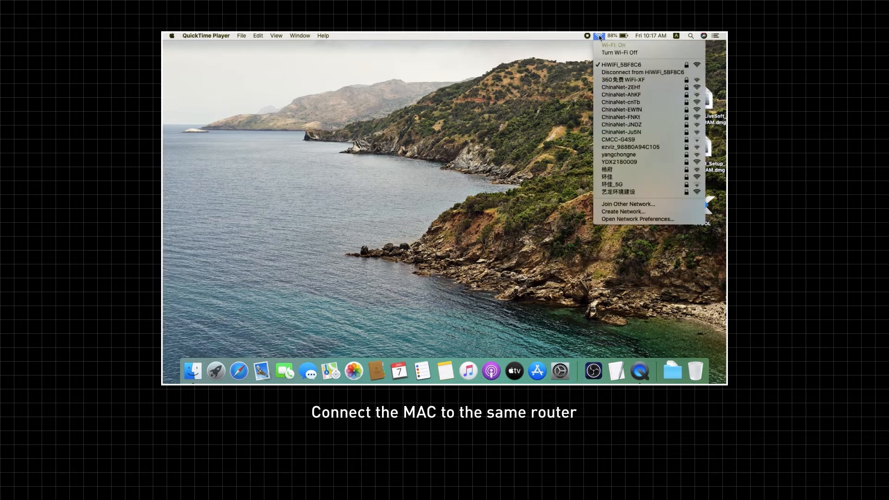
{"action": "mouse_move", "coordinate": [624, 65]}
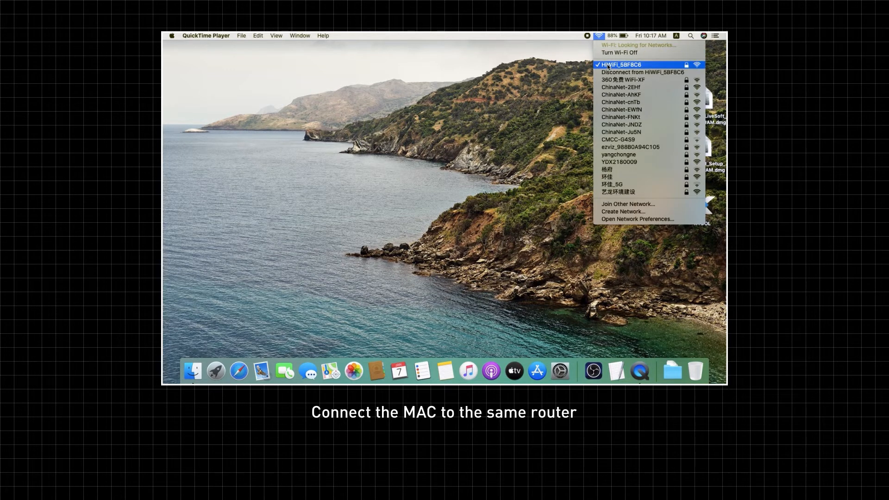
{"action": "mouse_move", "coordinate": [661, 65]}
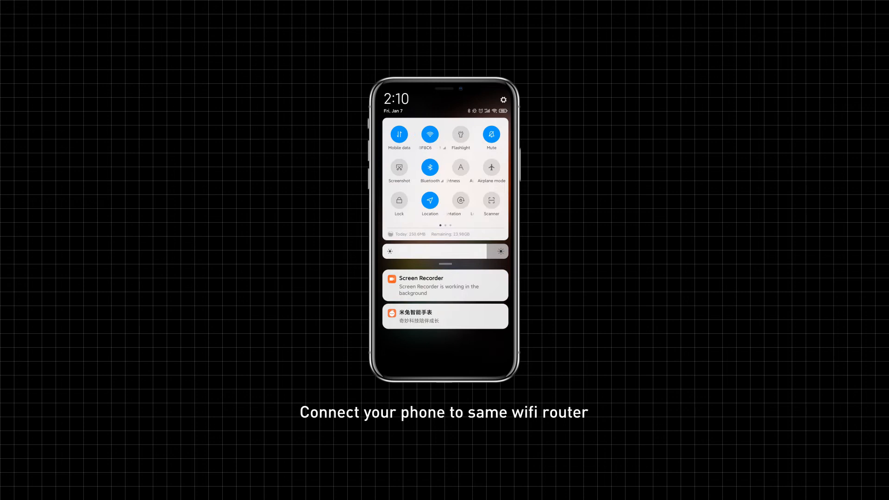
Open the phone's Wi-Fi settings to confirm it is on the HIWiFi router network
{"action": "left_click", "coordinate": [429, 134]}
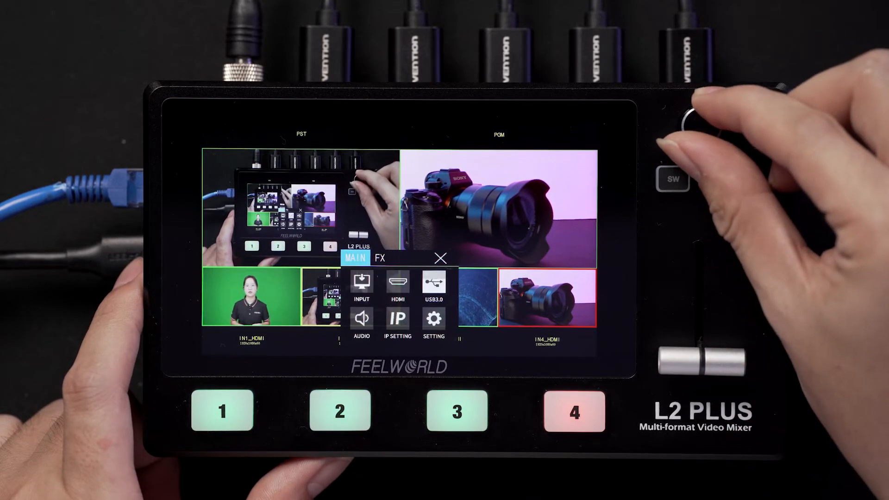
{"action": "left_click", "coordinate": [398, 324]}
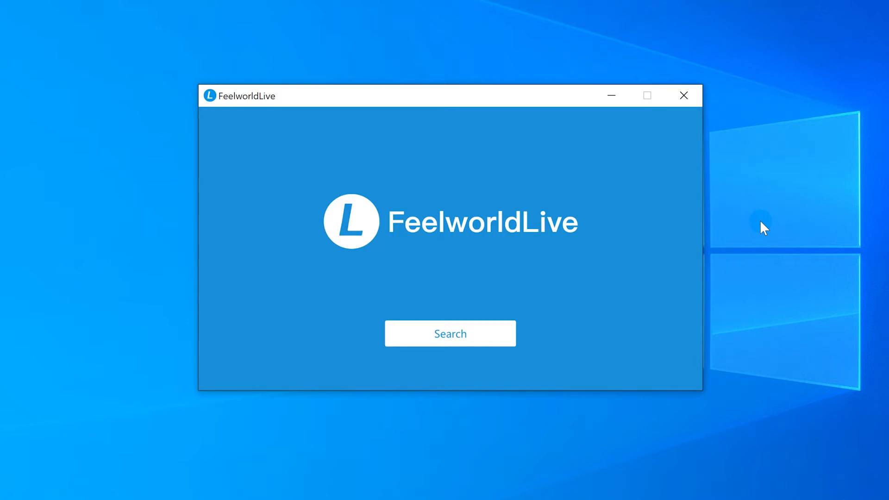
{"action": "mouse_move", "coordinate": [745, 236]}
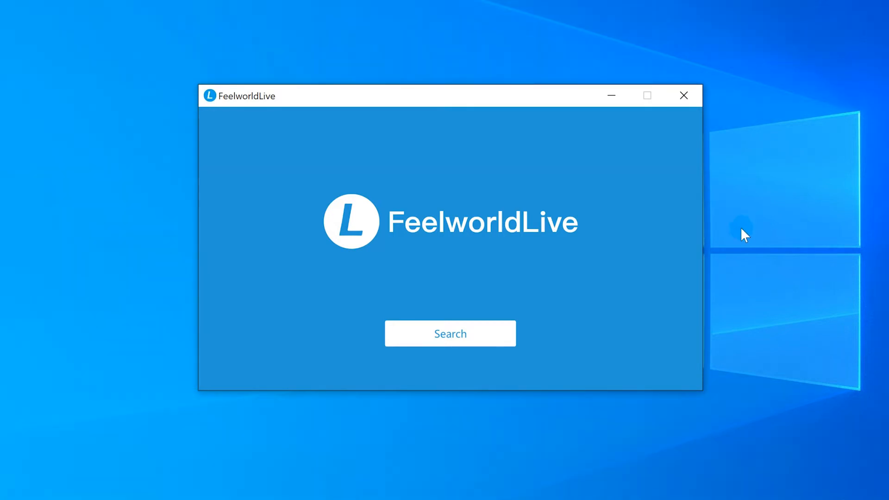
Search the network for switchers and connect to the L2 PLUS at 192.168.11.99
{"action": "left_click", "coordinate": [450, 333]}
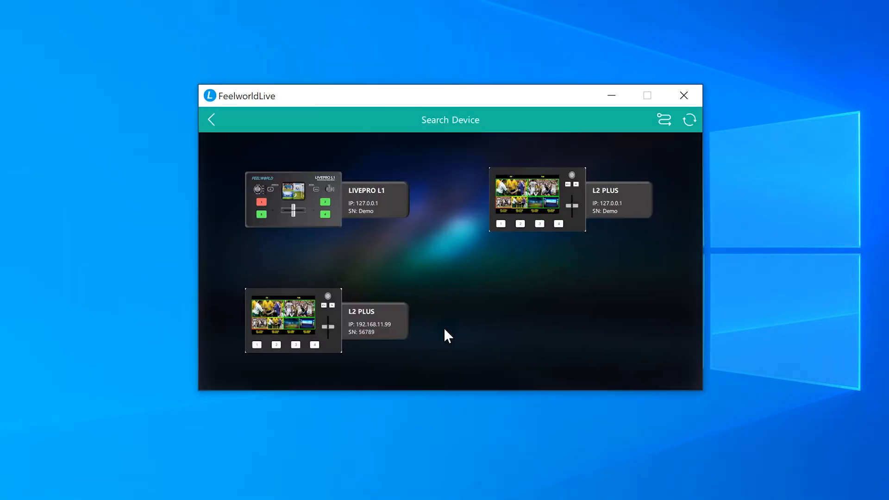
{"action": "left_click", "coordinate": [293, 319]}
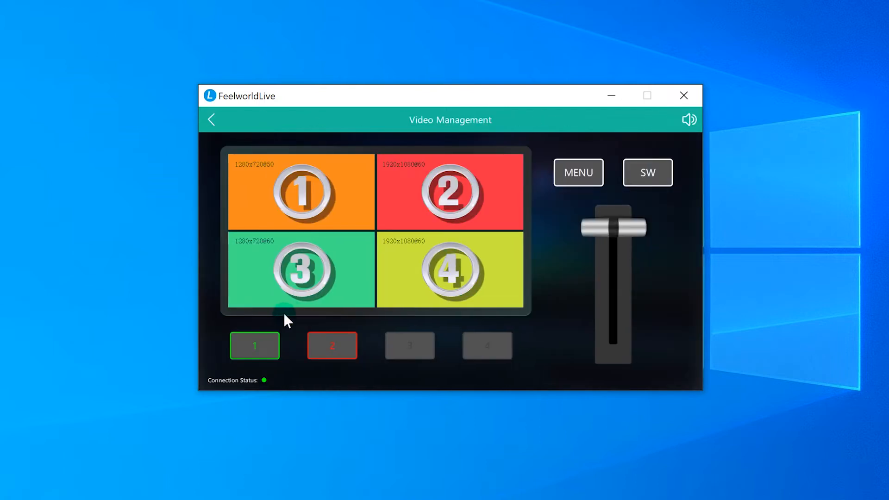
{"action": "mouse_move", "coordinate": [579, 283]}
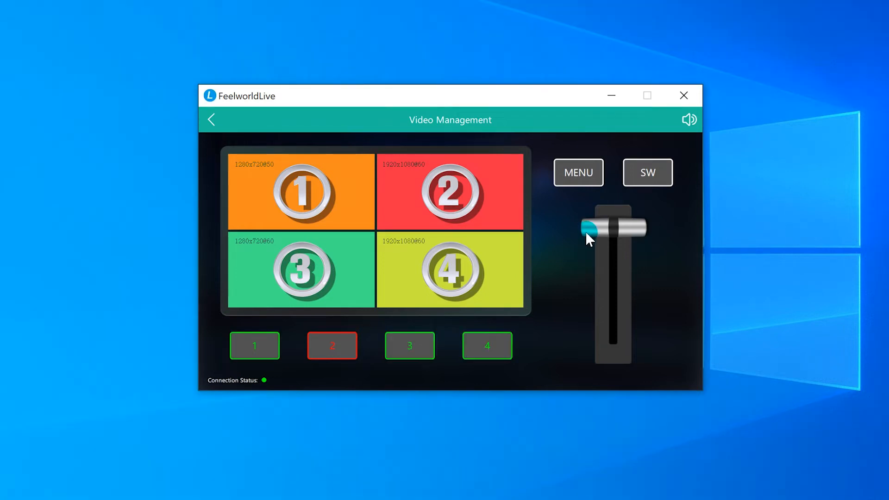
Slide out the MENU settings panel and expand the Live Streaming section
{"action": "left_click", "coordinate": [577, 173]}
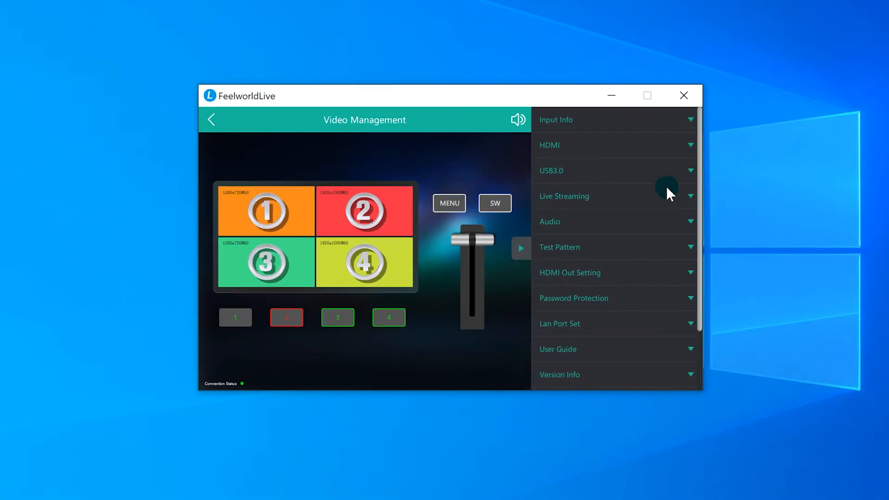
{"action": "left_click", "coordinate": [689, 196]}
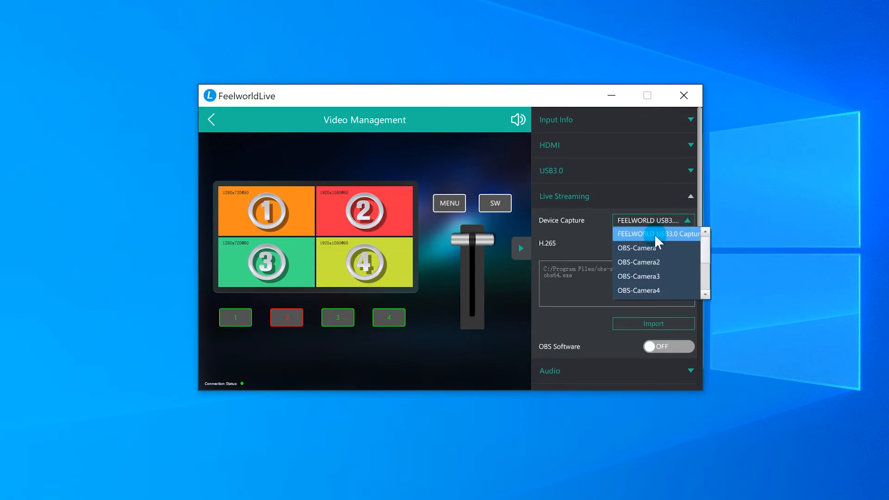
Keep FEELWORLD USB3.0 Capture, toggle H.265 encoding, and return to the four-input multiview
{"action": "left_click", "coordinate": [683, 243]}
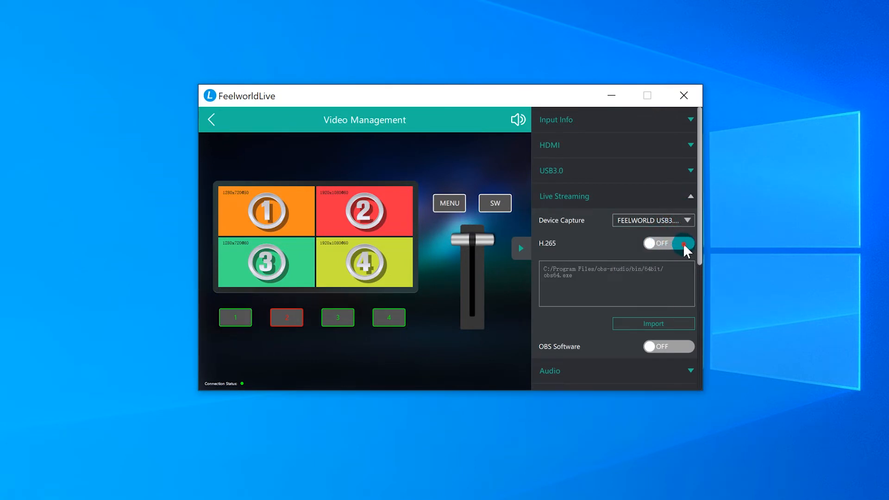
{"action": "left_click", "coordinate": [682, 243]}
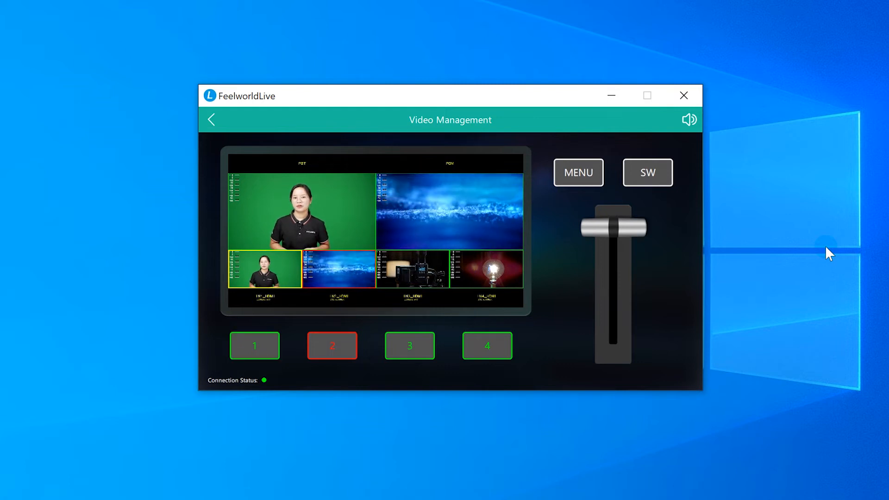
{"action": "left_click", "coordinate": [254, 346]}
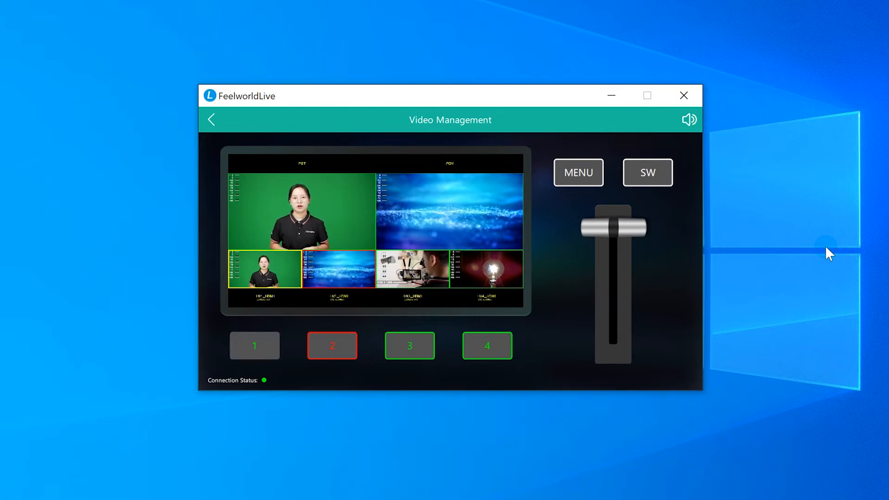
Expand USB3.0 in the settings panel and choose PGM as its output source
{"action": "left_click", "coordinate": [578, 173]}
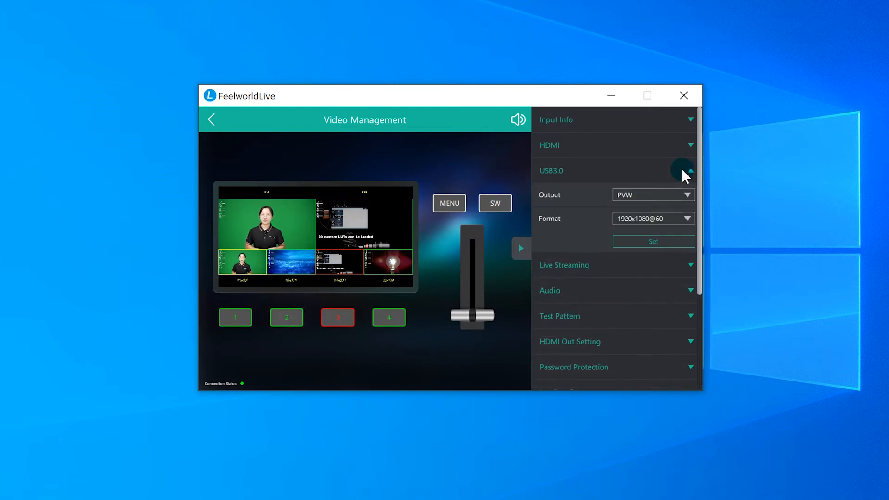
{"action": "left_click", "coordinate": [690, 171]}
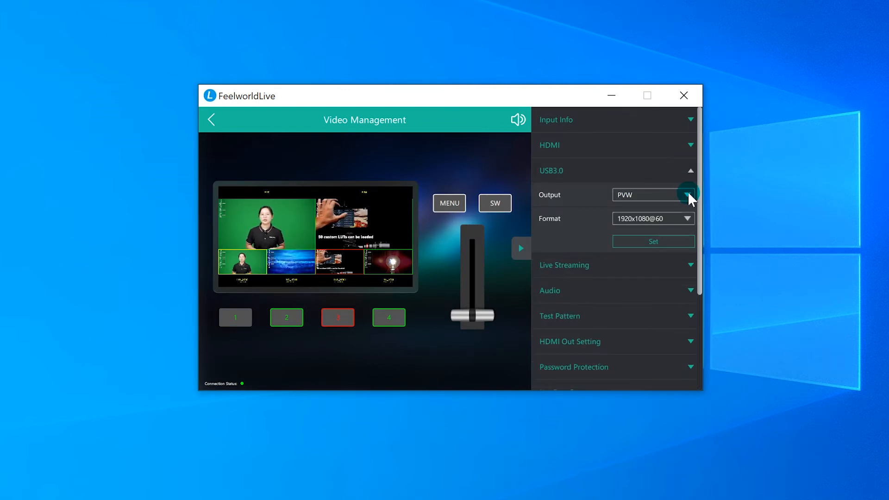
{"action": "left_click", "coordinate": [686, 194]}
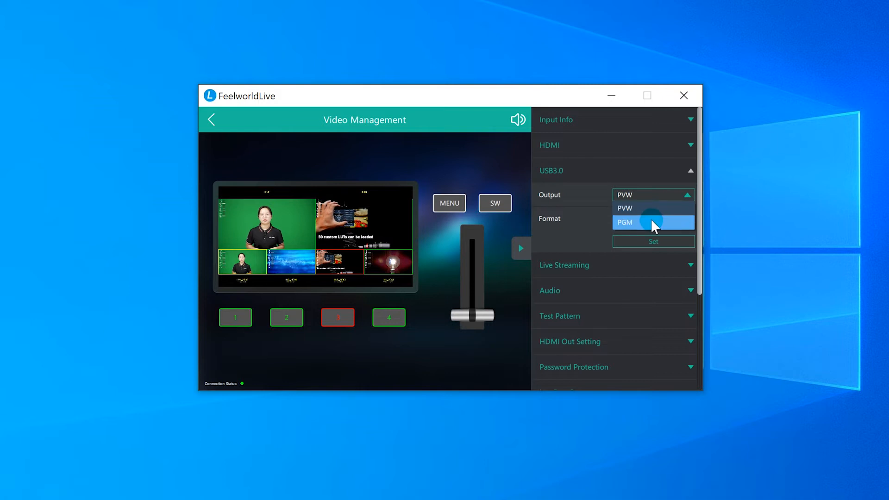
{"action": "left_click", "coordinate": [625, 222]}
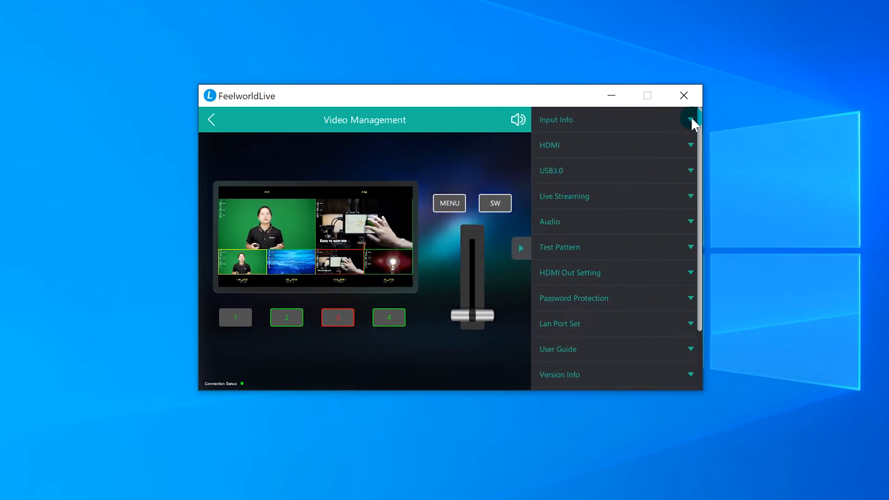
Review the four HDMI input resolutions, then keep HDMI output on PVW at 1920x1080@60
{"action": "left_click", "coordinate": [690, 119]}
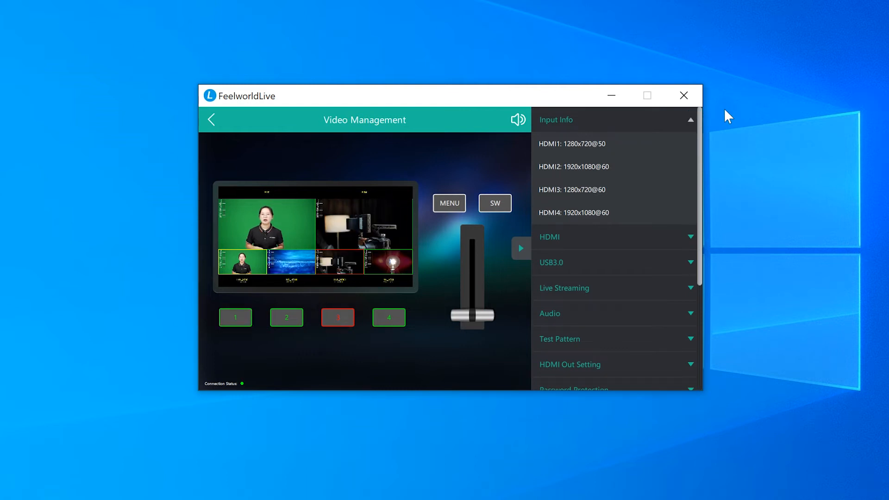
{"action": "left_click", "coordinate": [689, 119]}
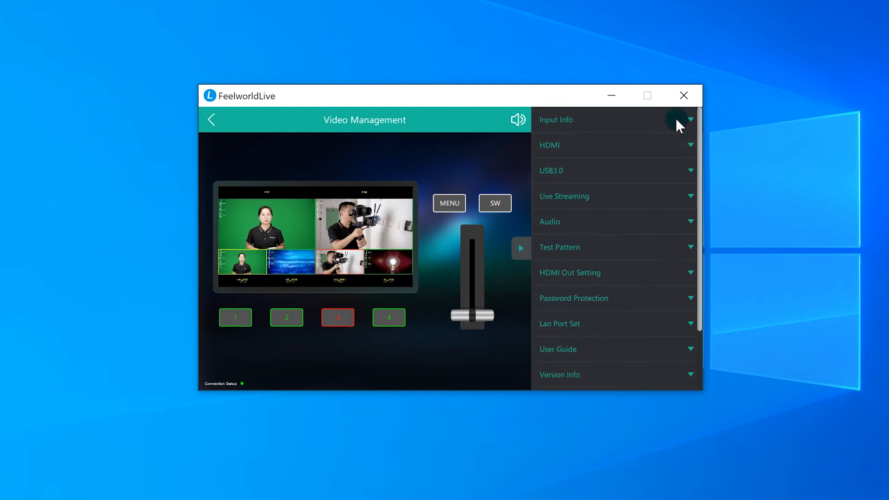
{"action": "left_click", "coordinate": [690, 144]}
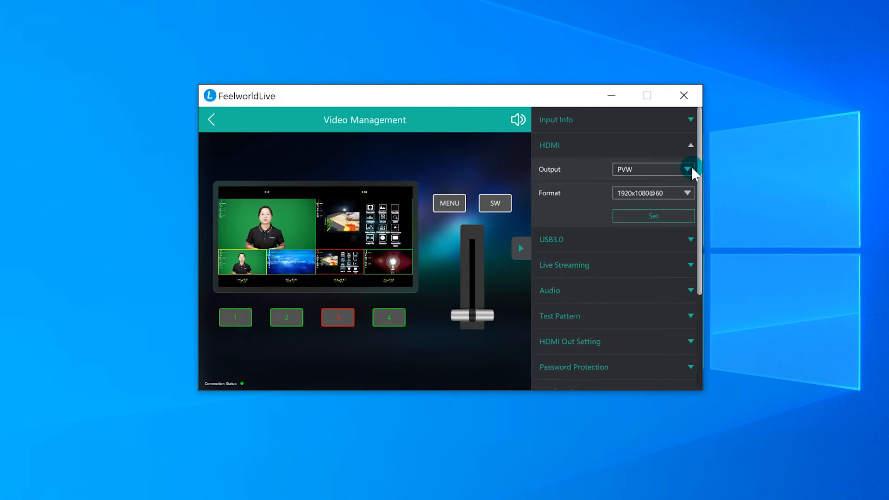
{"action": "left_click", "coordinate": [690, 169]}
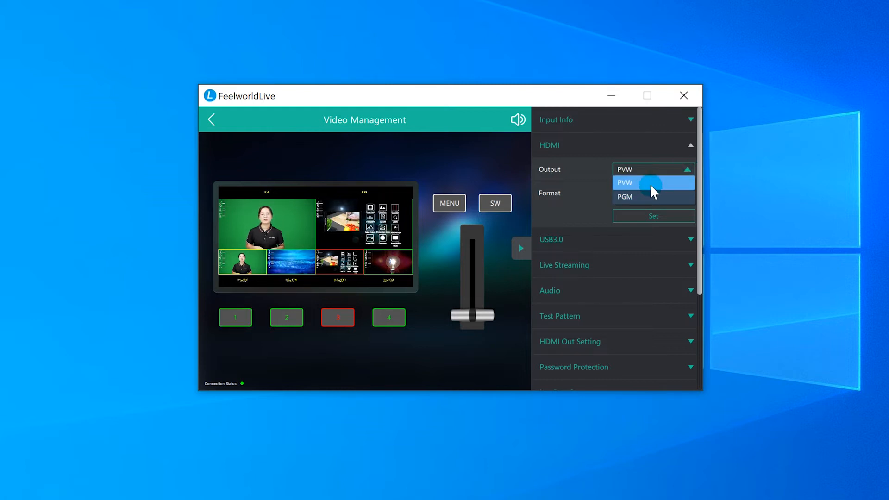
{"action": "left_click", "coordinate": [624, 182]}
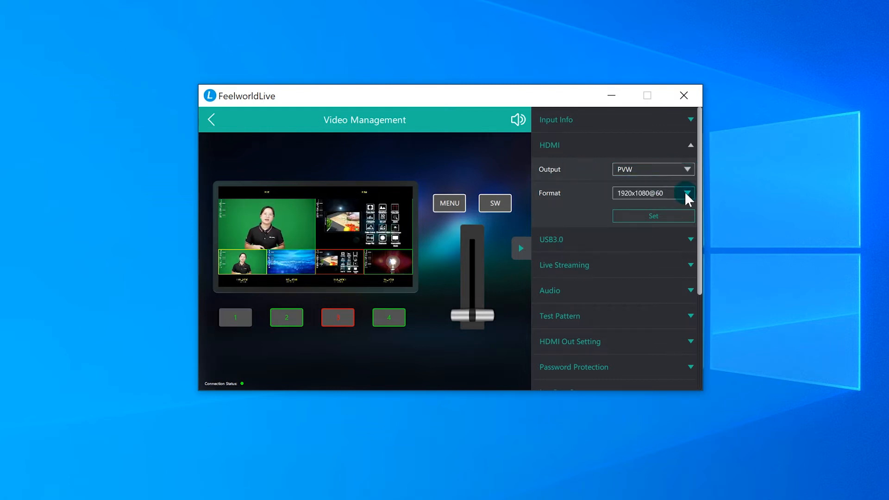
{"action": "left_click", "coordinate": [684, 193]}
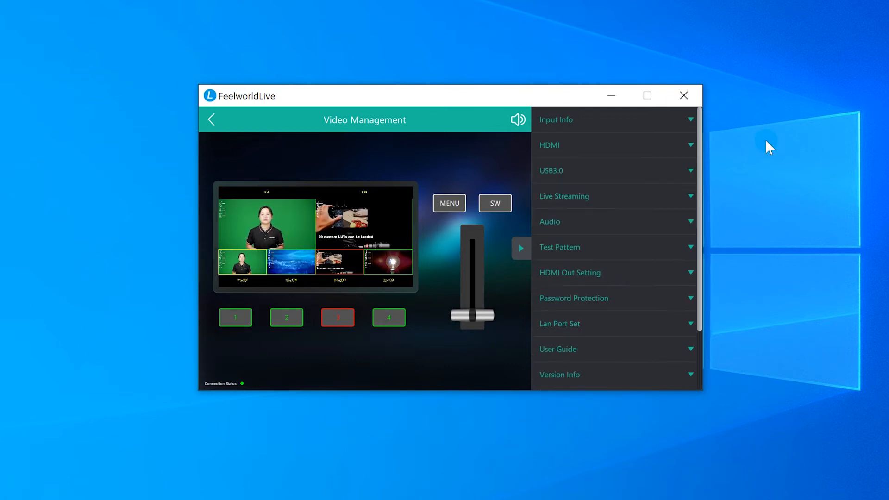
Switch the USB3.0 output from PVW to PGM at 1920x1080@60 and apply it
{"action": "left_click", "coordinate": [689, 170]}
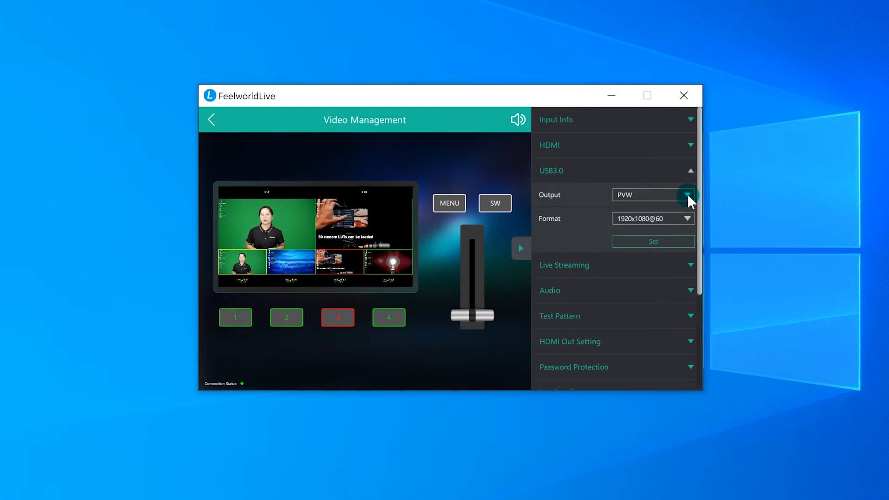
{"action": "left_click", "coordinate": [686, 195]}
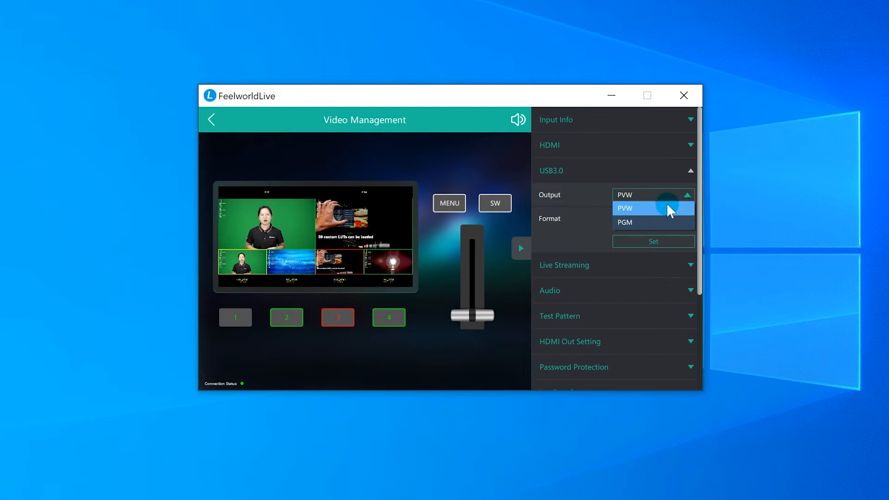
{"action": "left_click", "coordinate": [625, 222]}
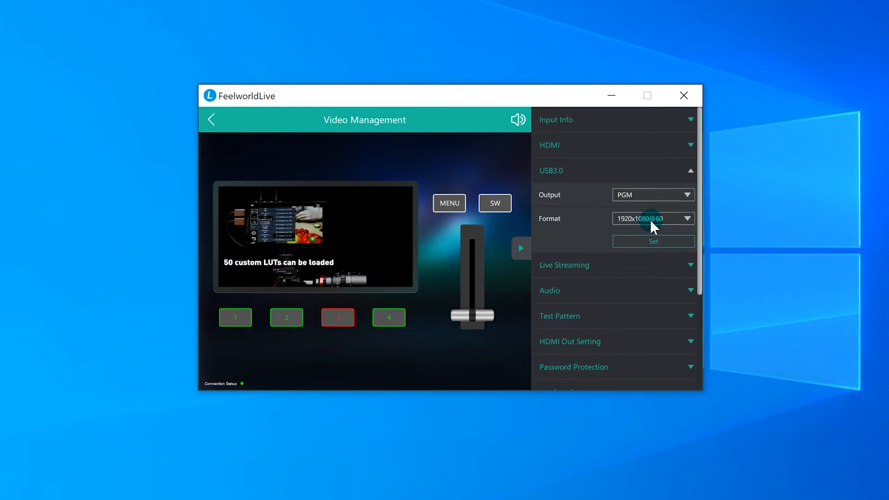
{"action": "left_click", "coordinate": [690, 171]}
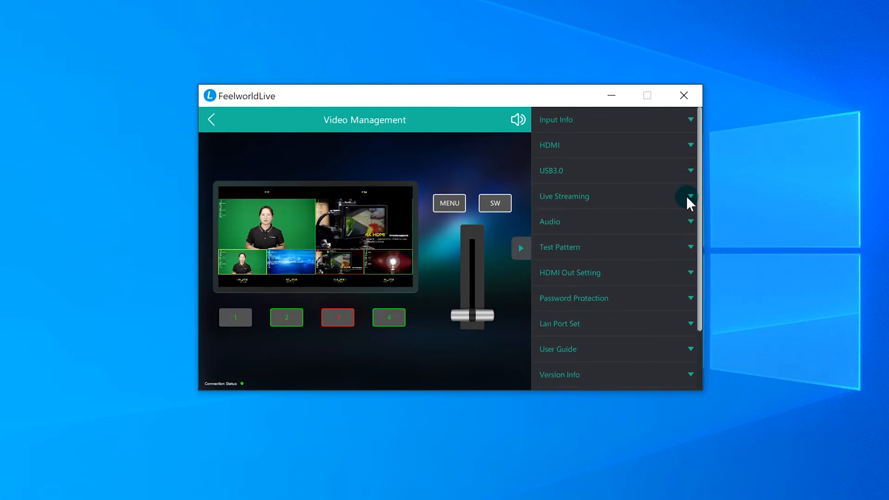
Expand Live Streaming to view FEELWORLD USB3.0 capture, H.265 on and OBS Software off
{"action": "left_click", "coordinate": [690, 196]}
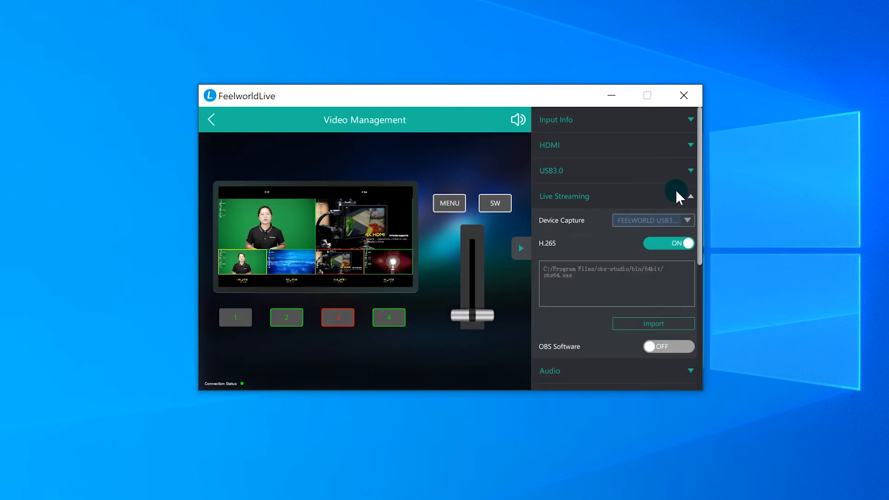
{"action": "scroll", "scroll_direction": "down", "scroll_amount": 3}
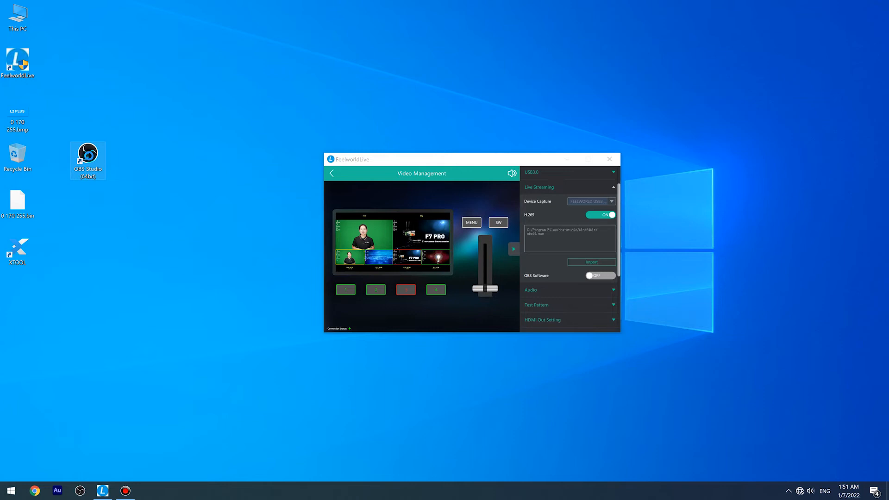
Locate the obs-studio\bin\64bit folder holding obs64.exe via the OBS shortcut's Properties
{"action": "right_click", "coordinate": [88, 160]}
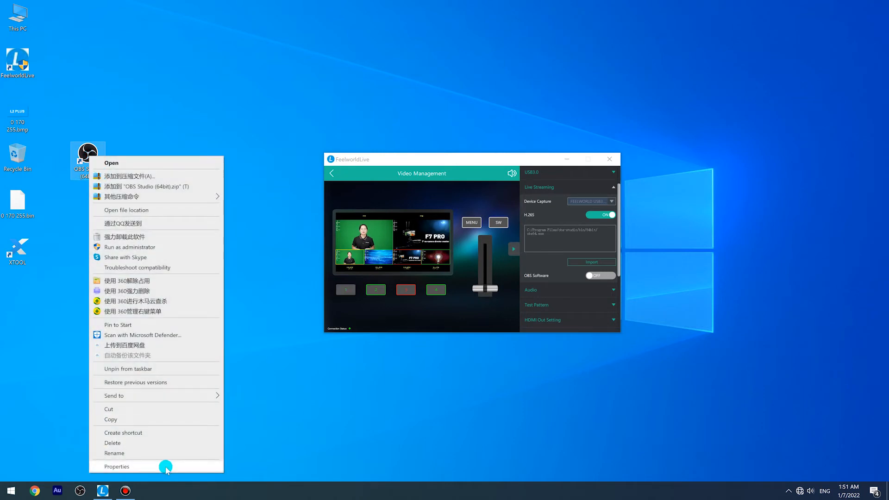
{"action": "left_click", "coordinate": [116, 466]}
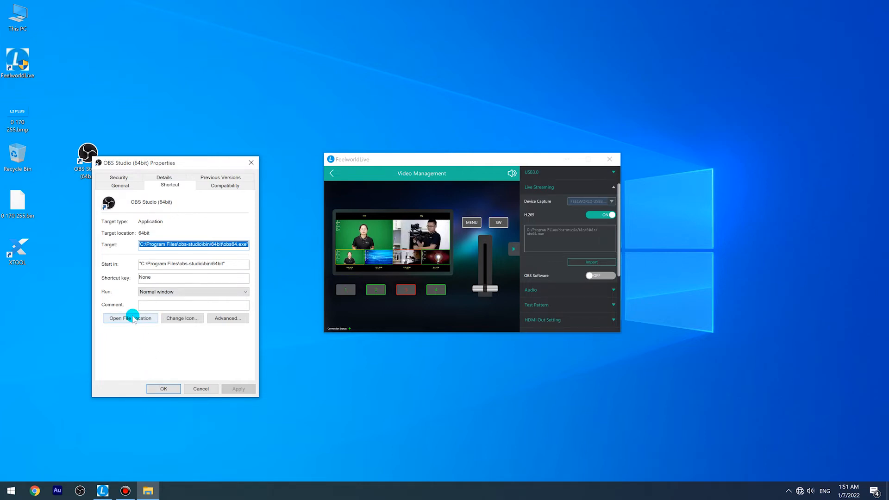
{"action": "left_click", "coordinate": [129, 318]}
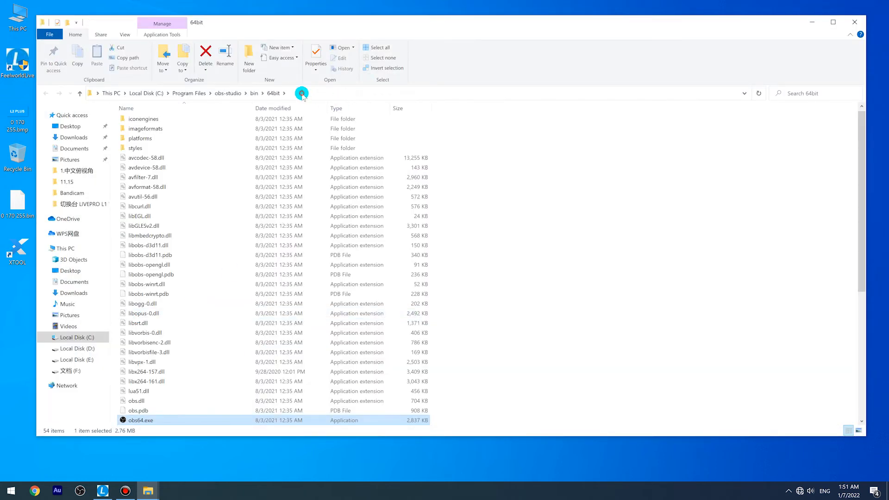
{"action": "left_click", "coordinate": [300, 93]}
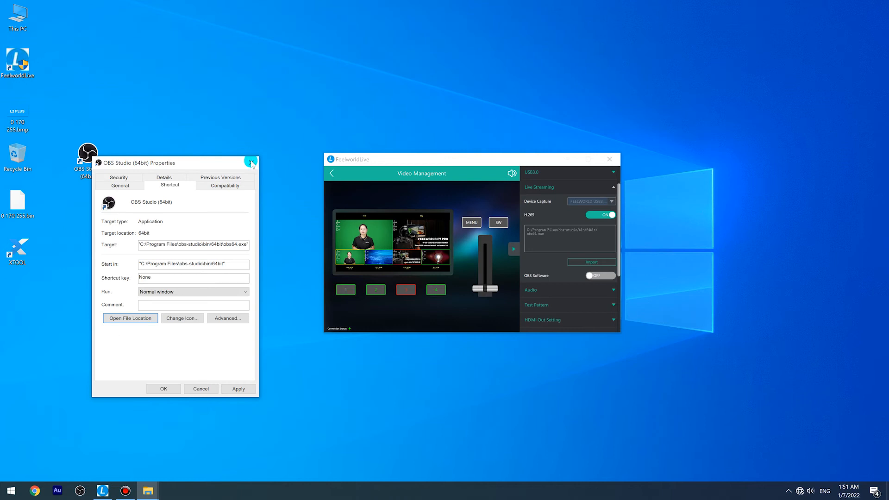
{"action": "left_click", "coordinate": [251, 162]}
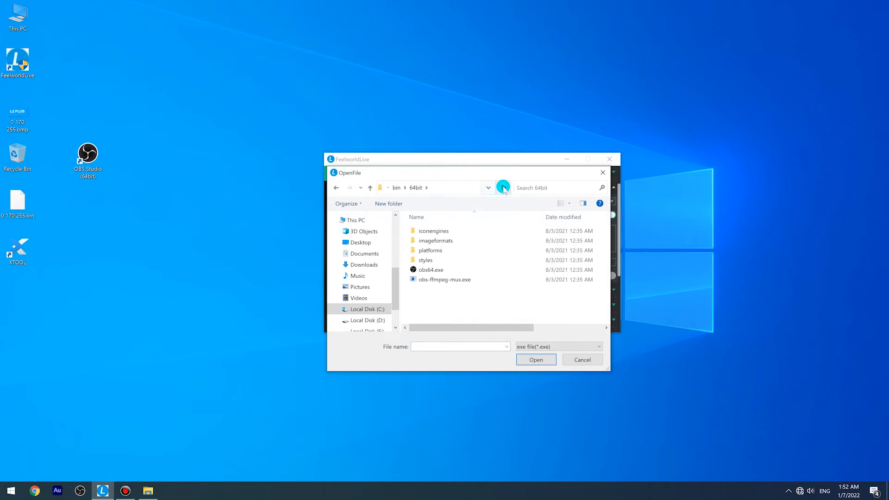
Import obs64.exe as the OBS program and switch OBS Software on
{"action": "left_click", "coordinate": [430, 269]}
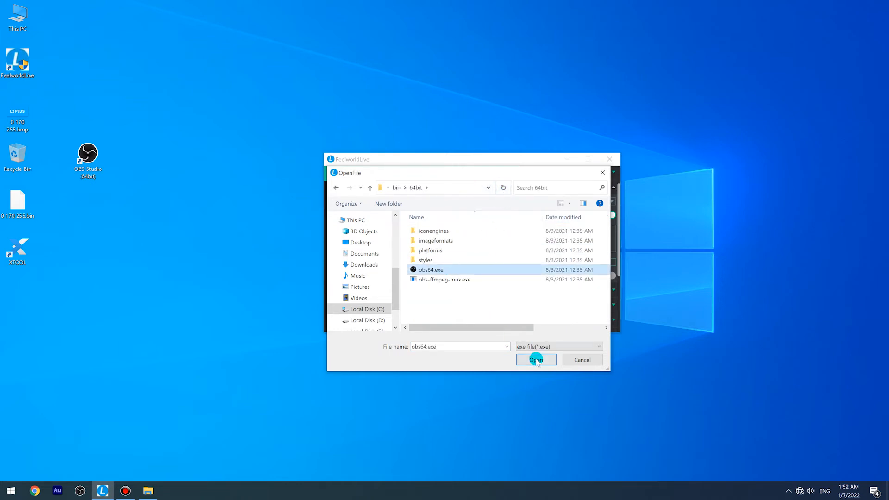
{"action": "left_click", "coordinate": [535, 360]}
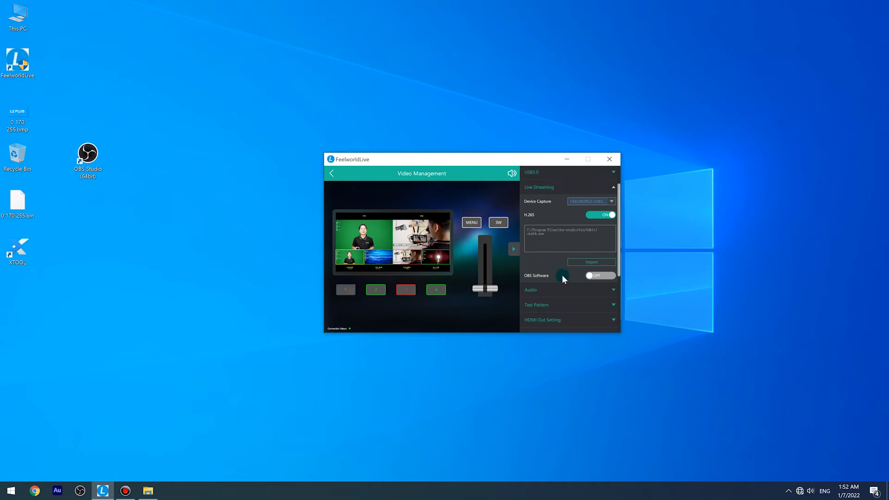
{"action": "left_click", "coordinate": [599, 275]}
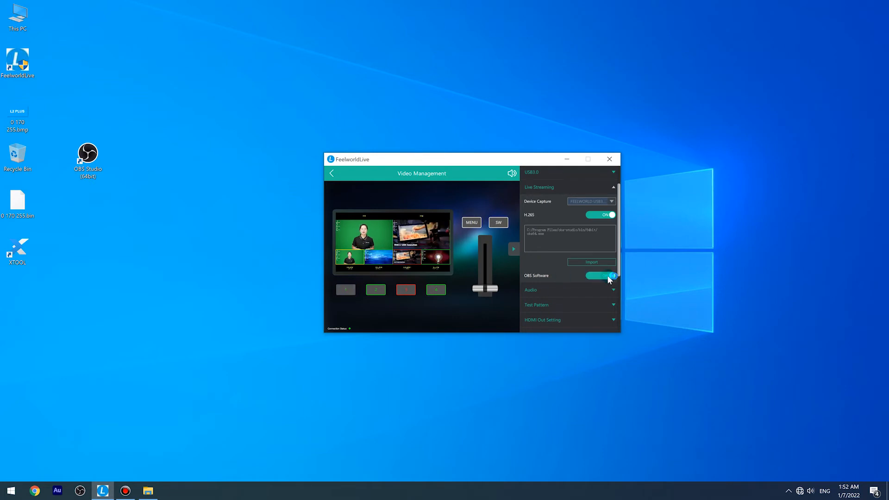
{"action": "left_click", "coordinate": [598, 276]}
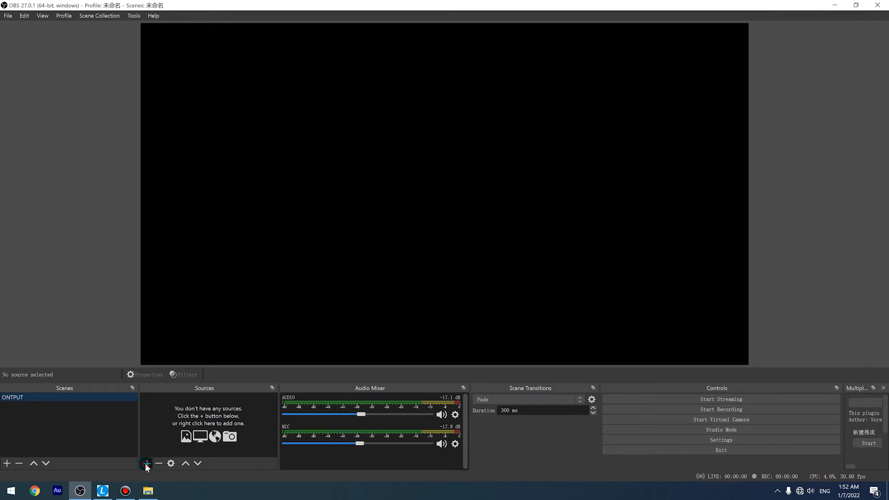
Add an OBS Video Capture Device source using FEELWORLD USB3.0 Capture
{"action": "left_click", "coordinate": [146, 462]}
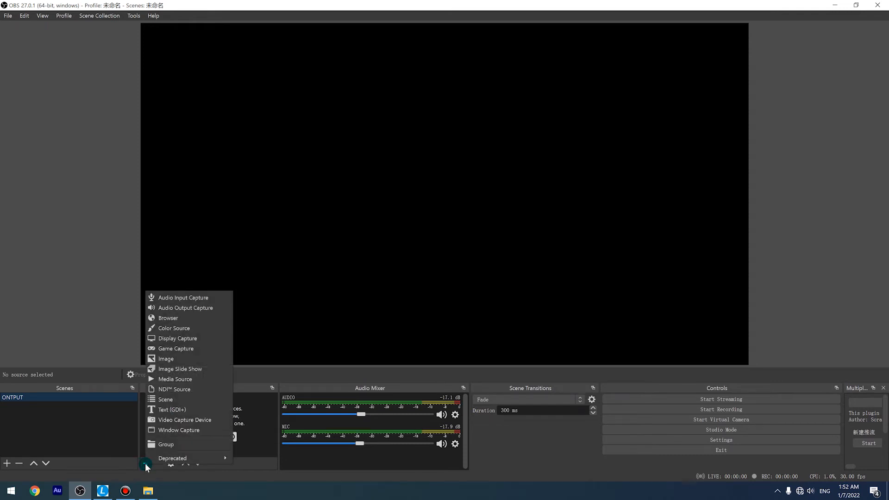
{"action": "mouse_move", "coordinate": [184, 420]}
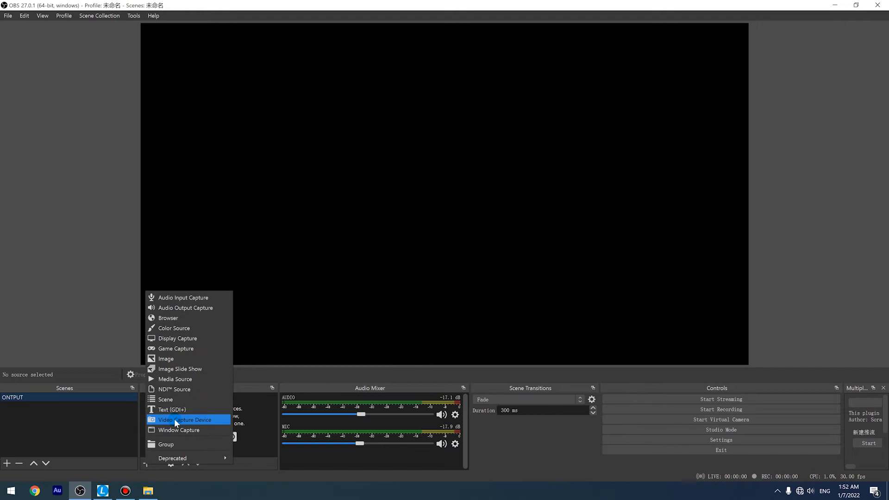
{"action": "left_click", "coordinate": [181, 419]}
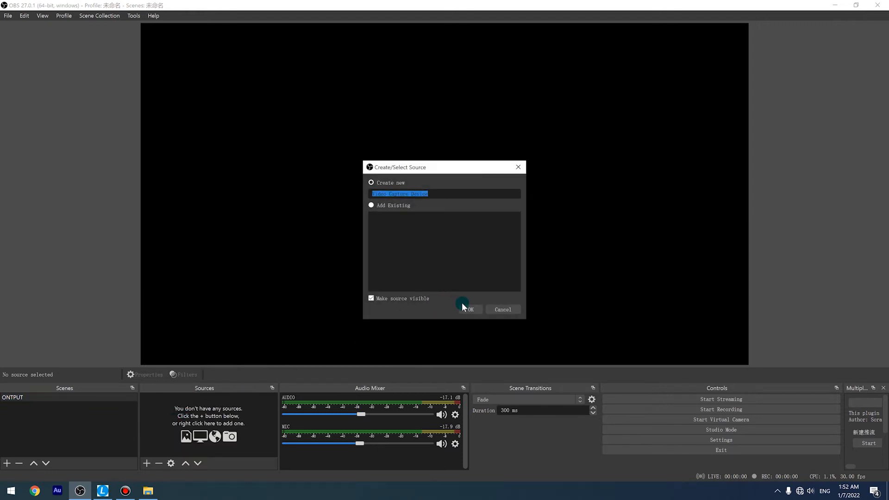
{"action": "left_click", "coordinate": [468, 310]}
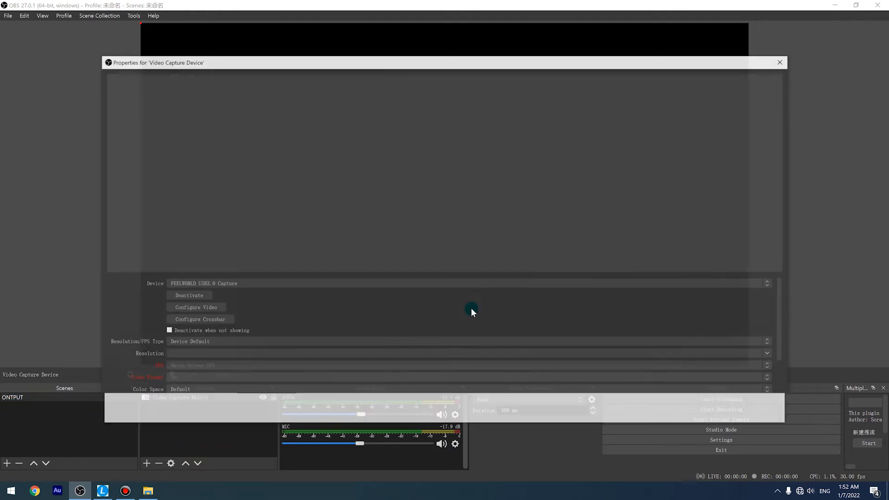
{"action": "left_click", "coordinate": [768, 283]}
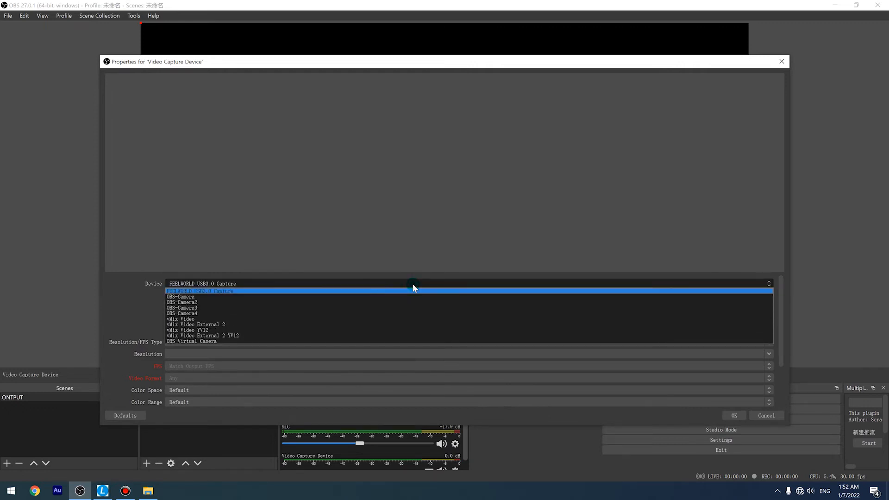
{"action": "mouse_move", "coordinate": [292, 294]}
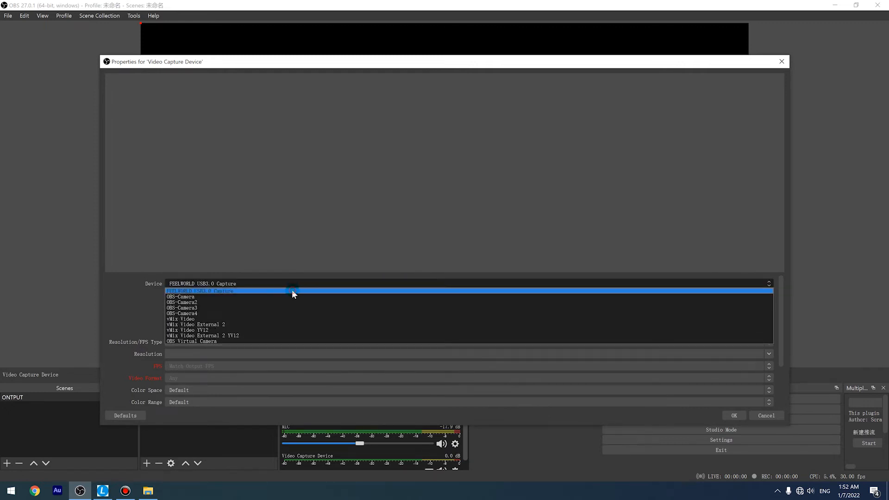
{"action": "left_click", "coordinate": [199, 290]}
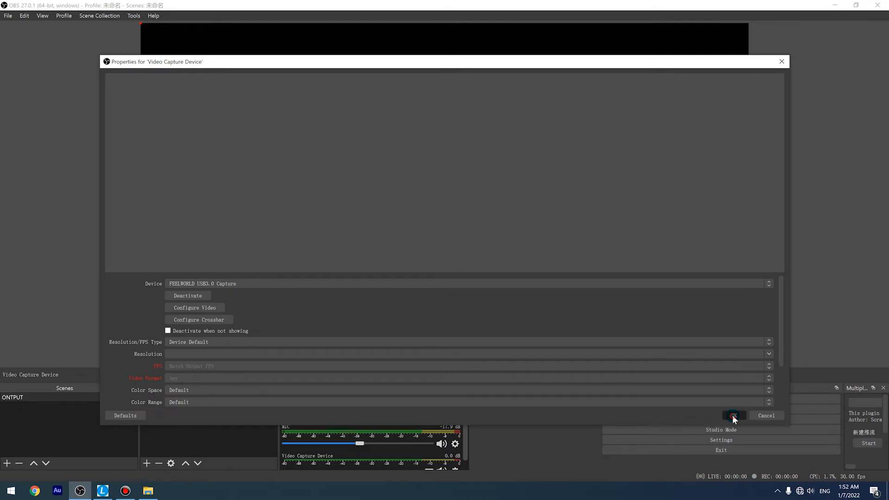
{"action": "left_click", "coordinate": [732, 414]}
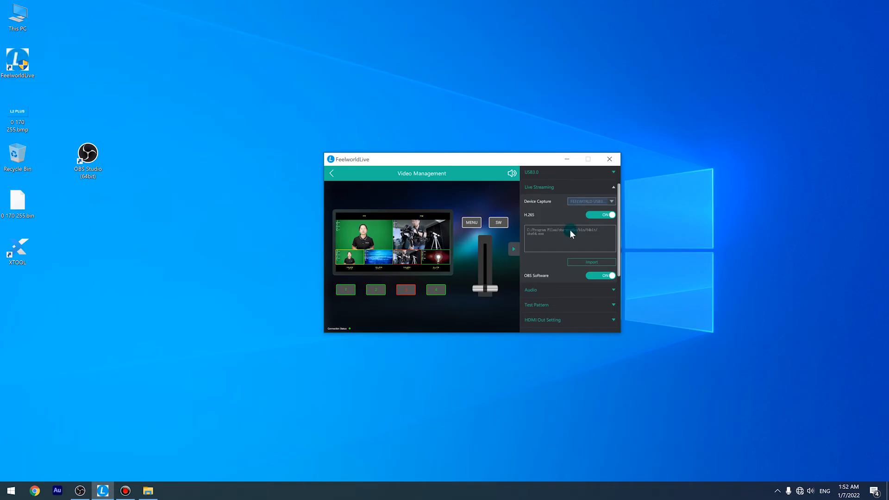
Switch H.265 encoding off in the Live Streaming settings
{"action": "scroll", "scroll_direction": "up", "scroll_amount": 3}
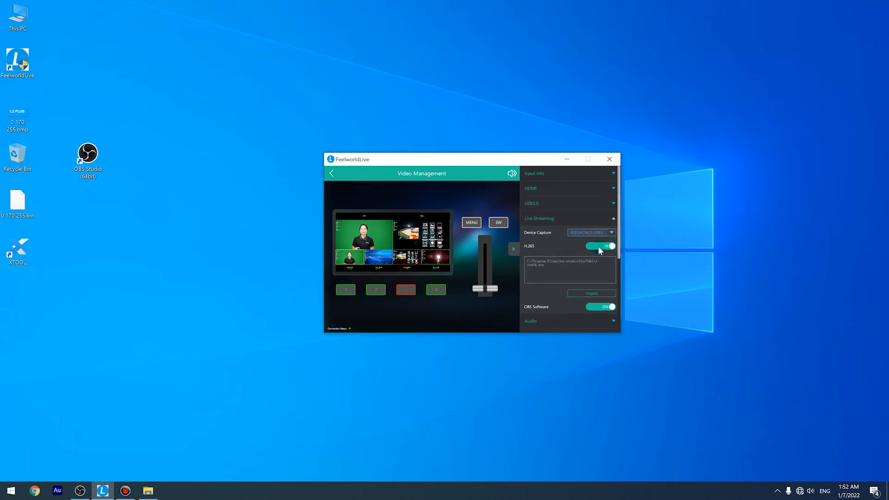
{"action": "left_click", "coordinate": [600, 245]}
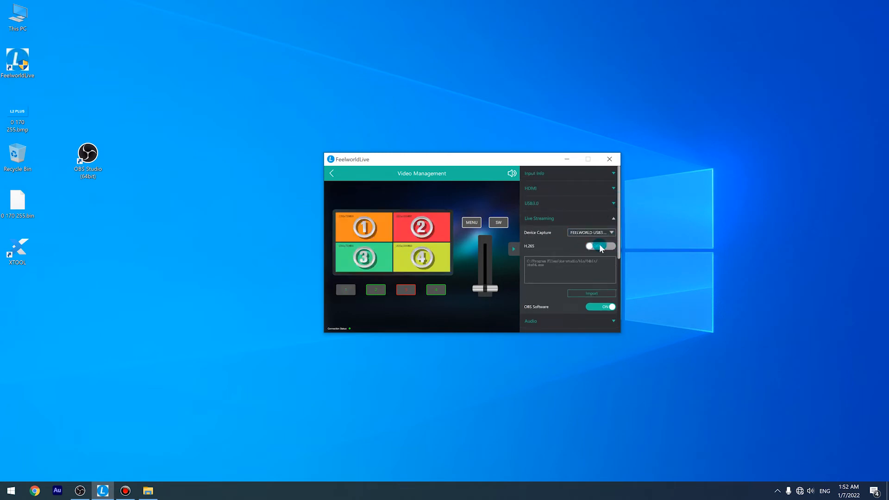
{"action": "left_click", "coordinate": [599, 245]}
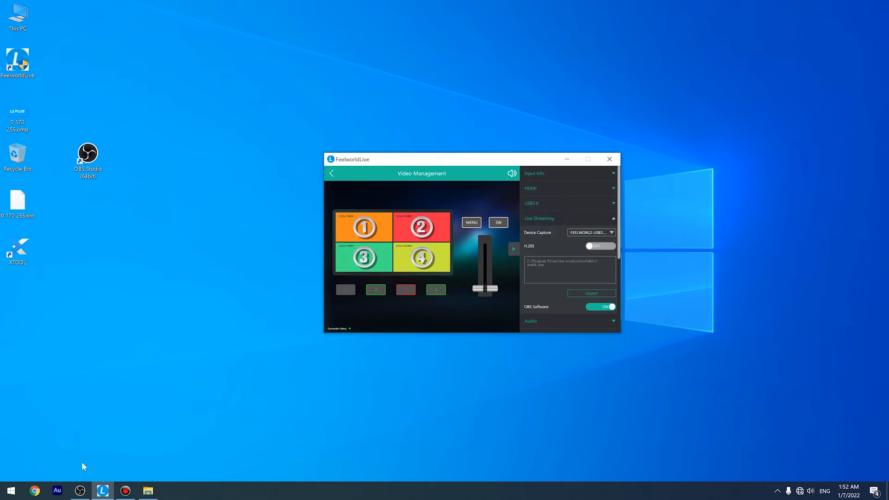
{"action": "left_click", "coordinate": [80, 491]}
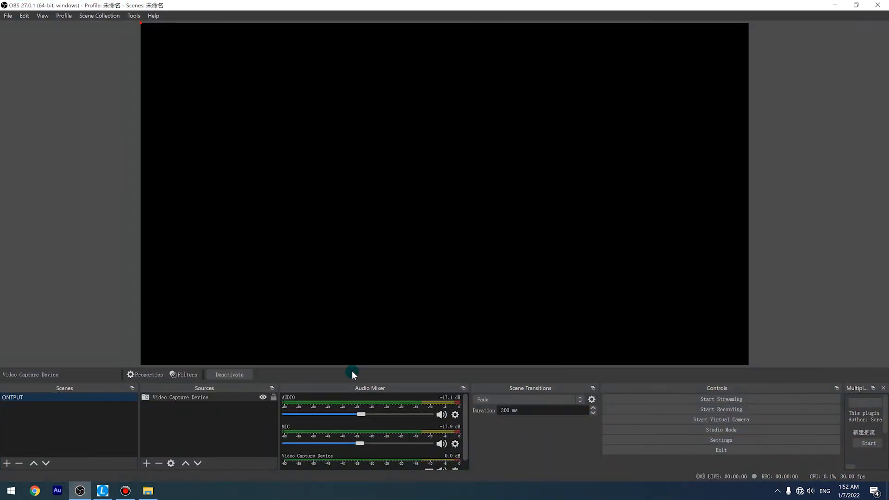
Add a second Video Capture Device source on FEELWORLD USB3.0 Capture showing the multiview
{"action": "left_click", "coordinate": [146, 463]}
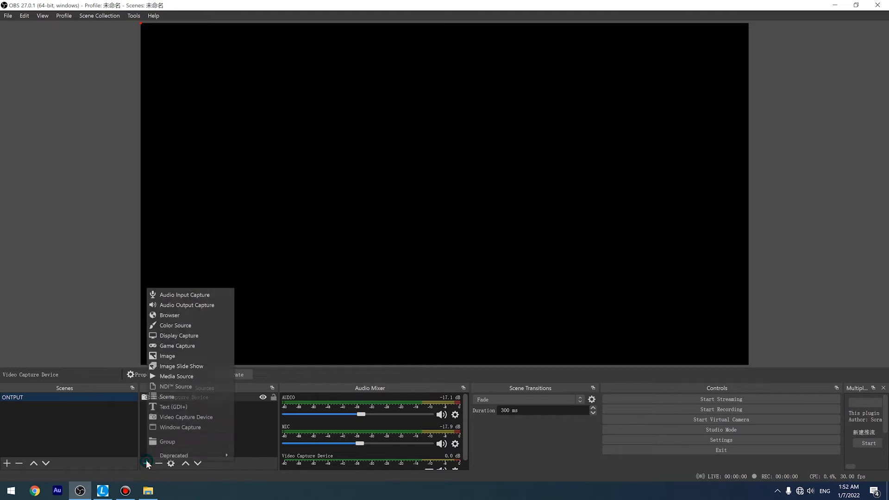
{"action": "mouse_move", "coordinate": [185, 416]}
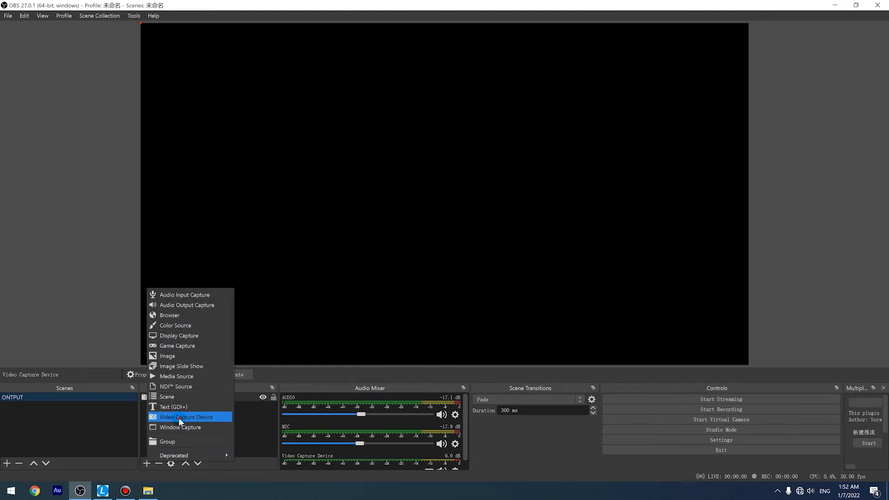
{"action": "left_click", "coordinate": [185, 416]}
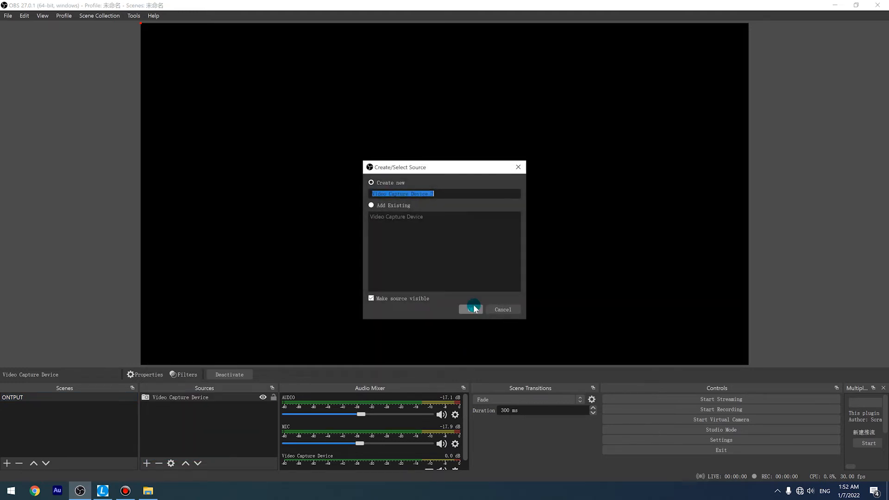
{"action": "left_click", "coordinate": [471, 309]}
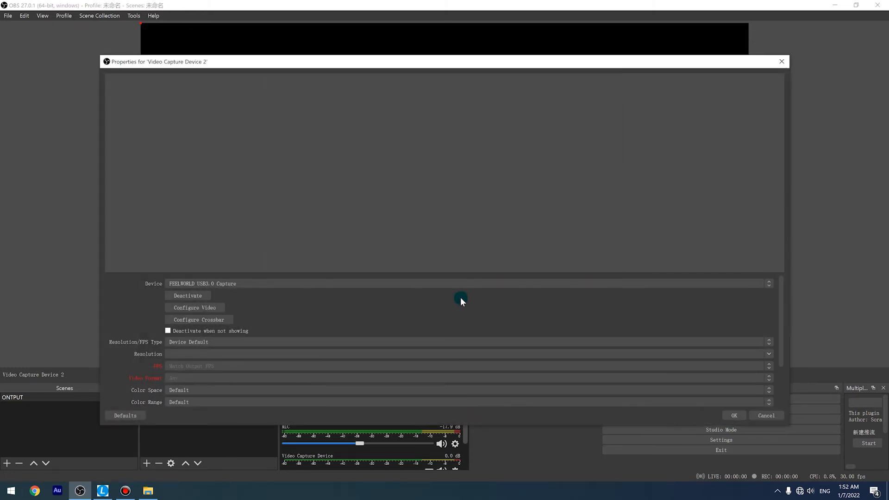
{"action": "left_click", "coordinate": [768, 283]}
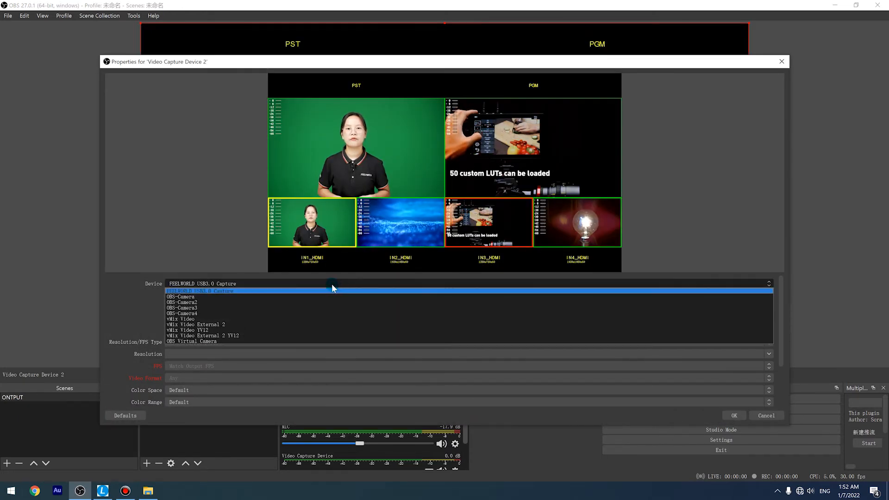
{"action": "left_click", "coordinate": [202, 290]}
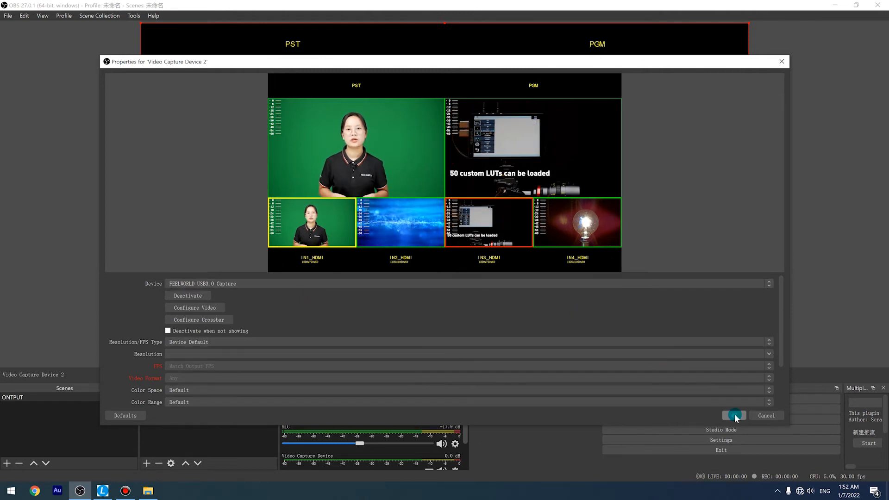
{"action": "left_click", "coordinate": [733, 414]}
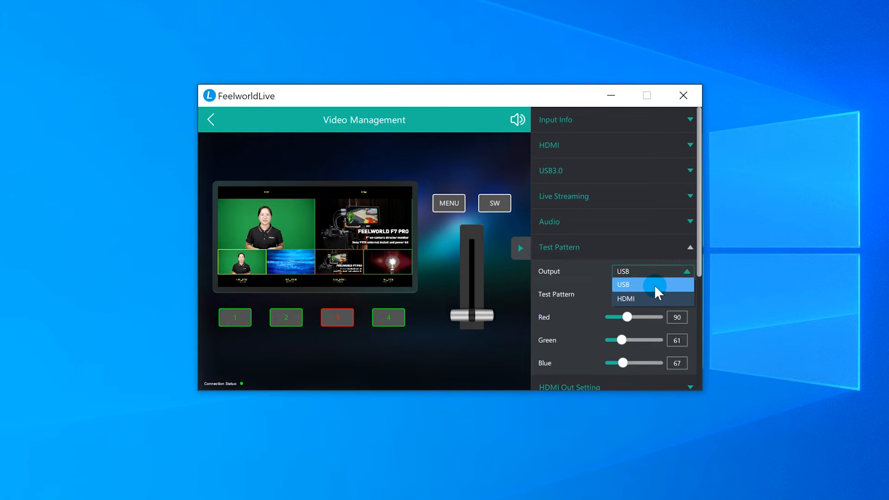
Send test patterns to USB output, showing Color Bar and then Solid Color
{"action": "left_click", "coordinate": [622, 284]}
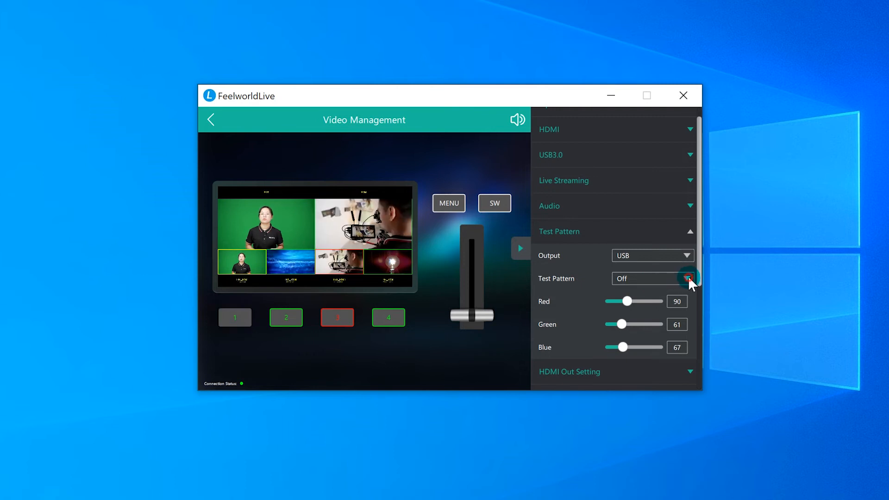
{"action": "left_click", "coordinate": [687, 278]}
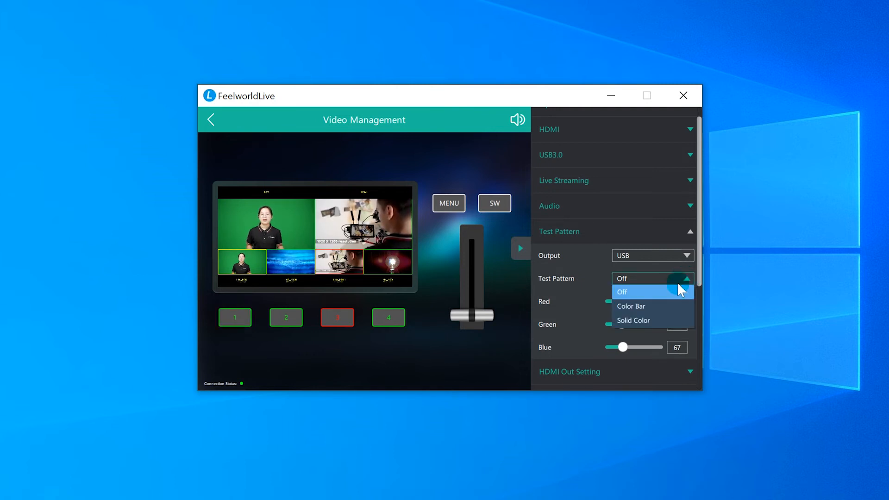
{"action": "left_click", "coordinate": [631, 306]}
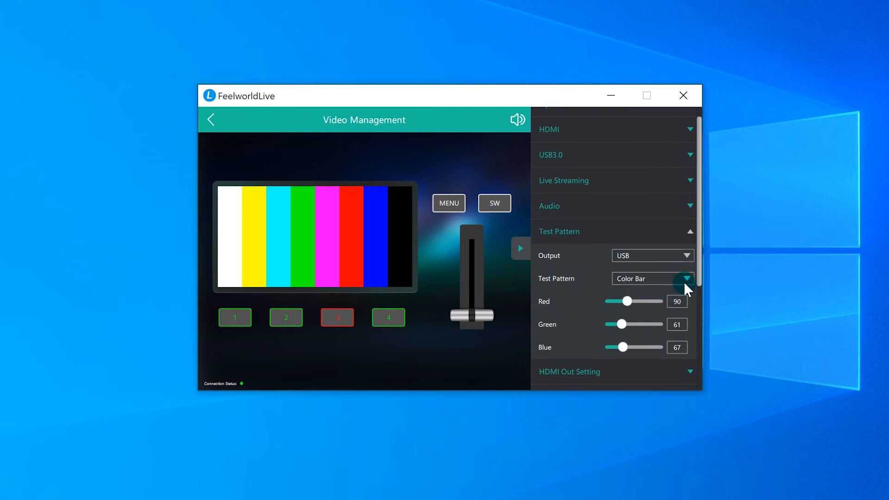
{"action": "left_click", "coordinate": [687, 278]}
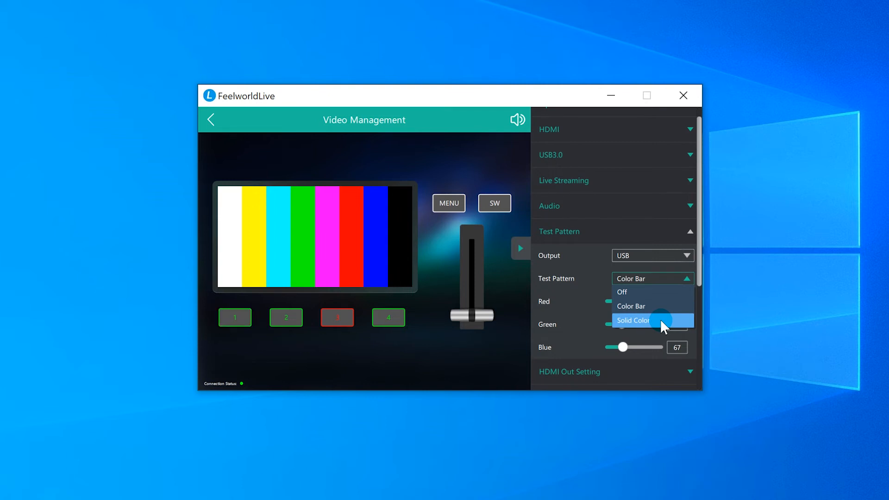
{"action": "left_click", "coordinate": [633, 320]}
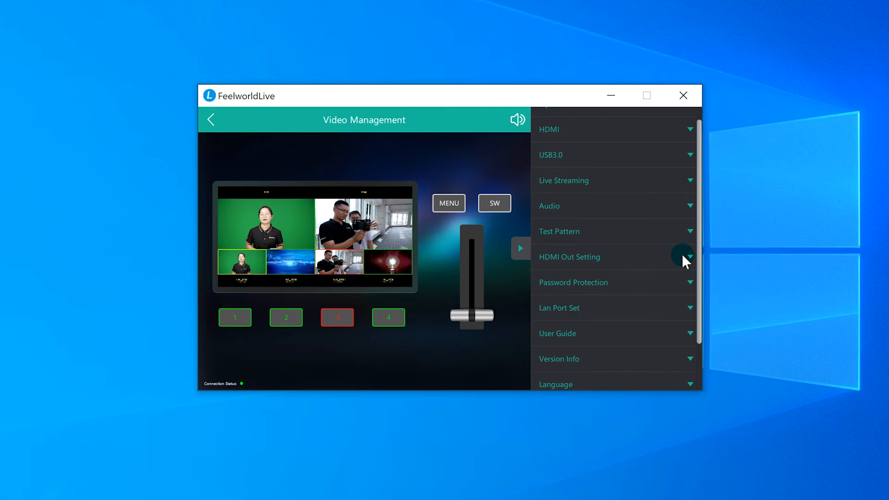
{"action": "left_click", "coordinate": [690, 257]}
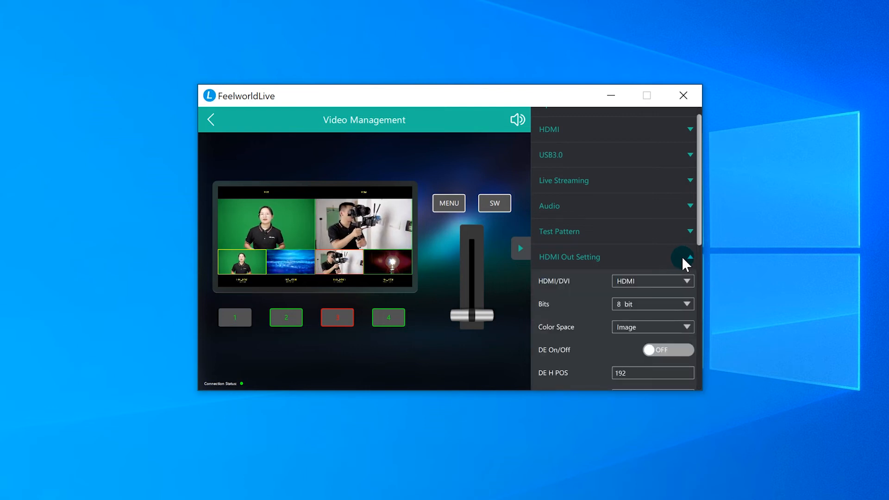
{"action": "left_click", "coordinate": [686, 281]}
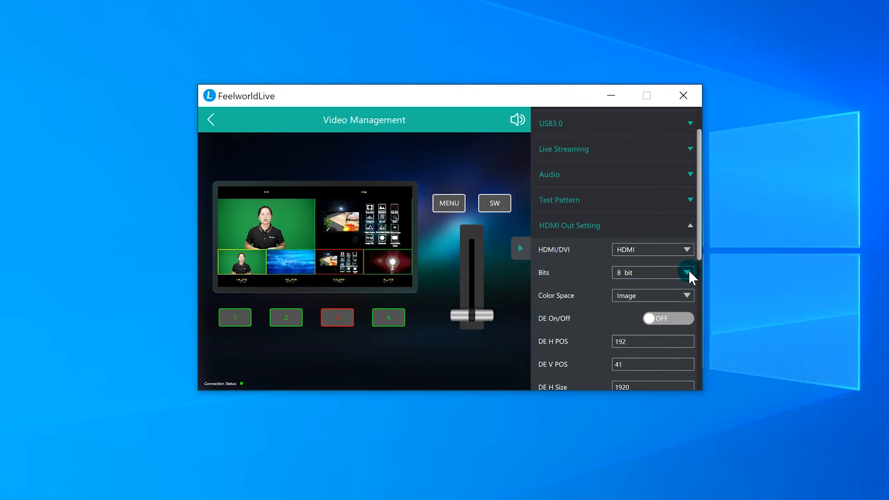
{"action": "left_click", "coordinate": [686, 272]}
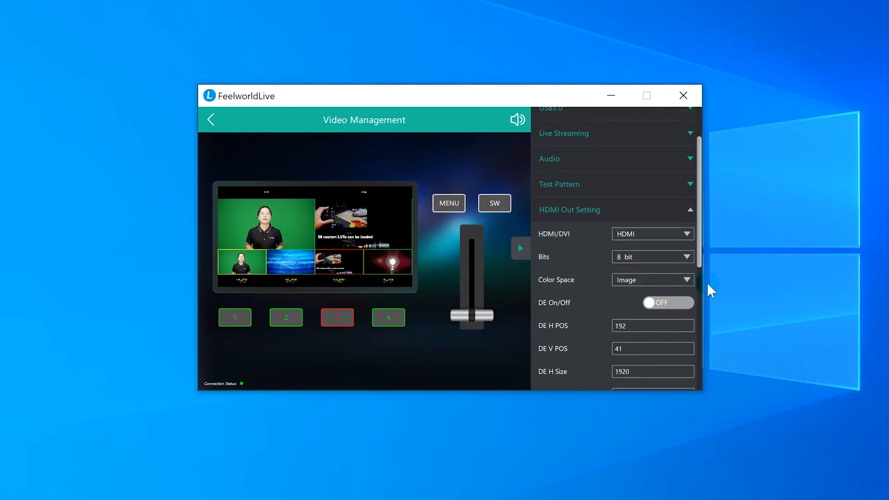
{"action": "left_click", "coordinate": [652, 280]}
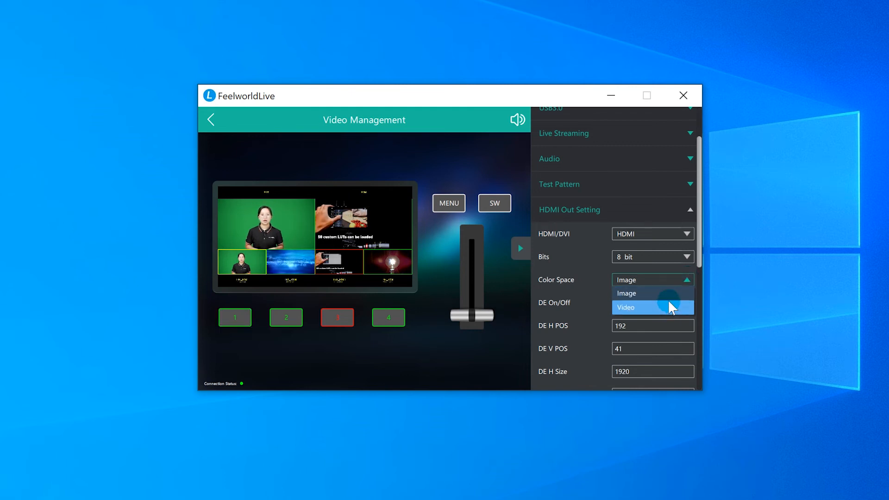
{"action": "left_click", "coordinate": [690, 209]}
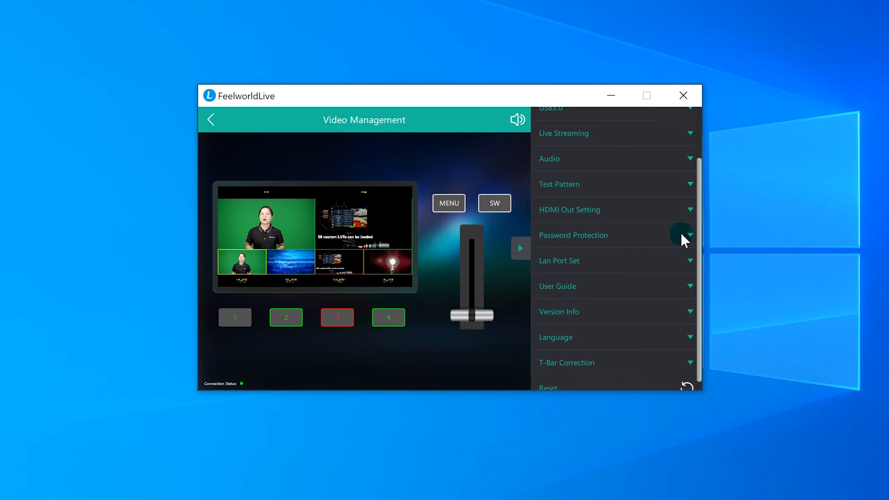
{"action": "left_click", "coordinate": [690, 235]}
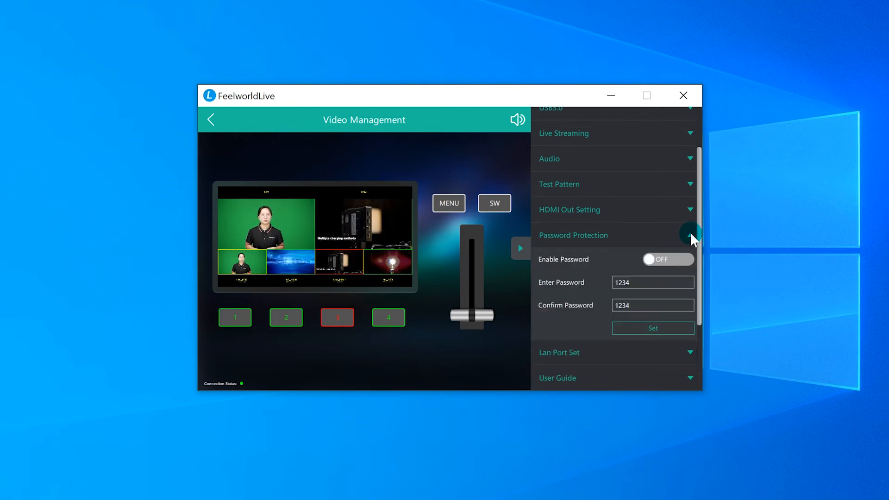
{"action": "triple_click", "coordinate": [652, 283]}
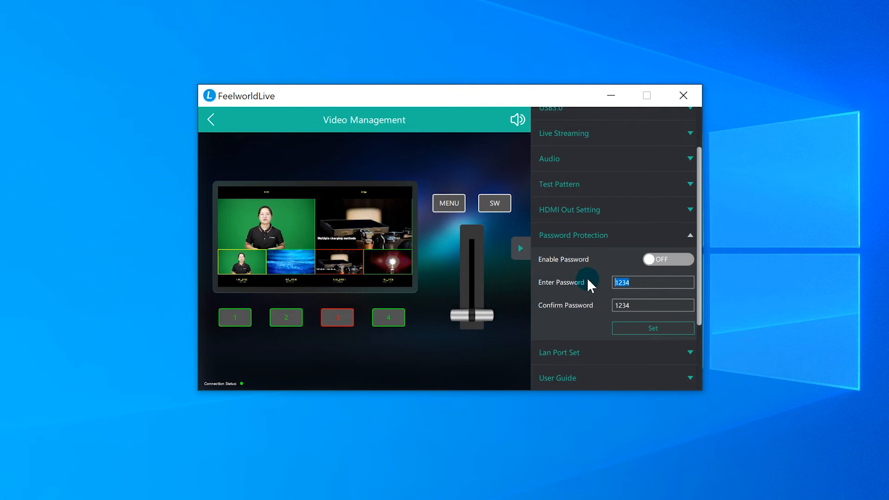
{"action": "key", "text": "Backspace"}
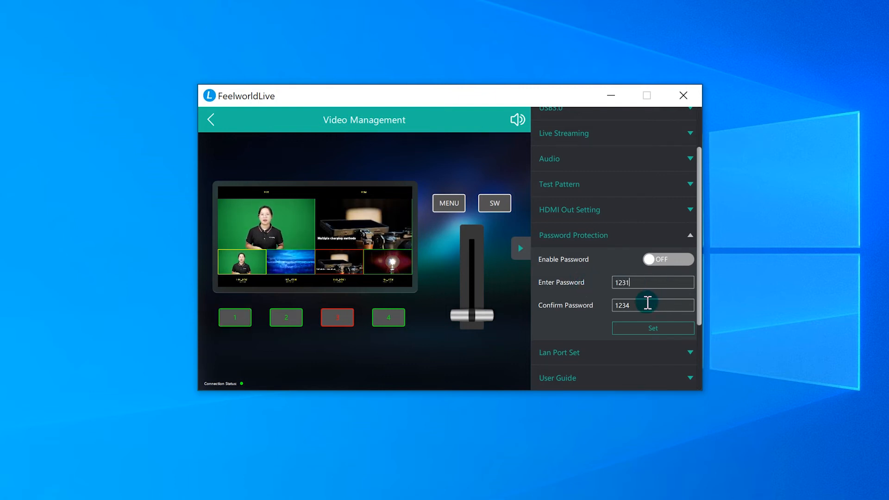
{"action": "key", "text": "Backspace"}
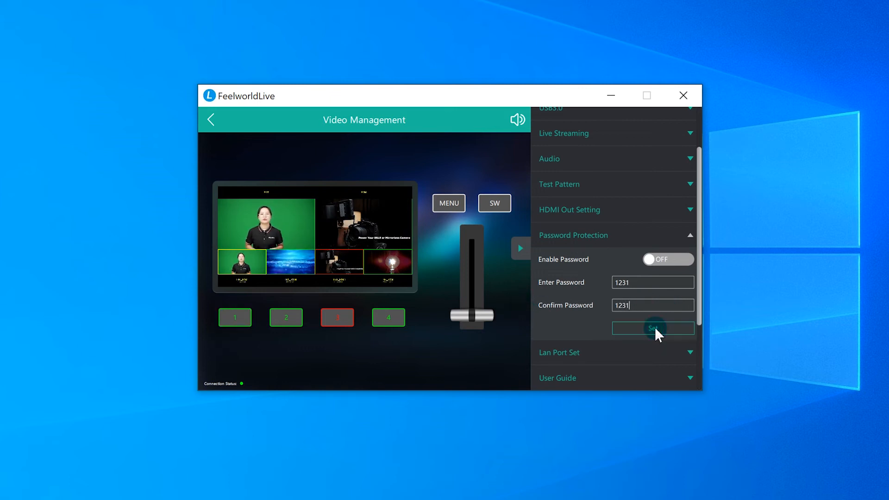
{"action": "left_click", "coordinate": [667, 259]}
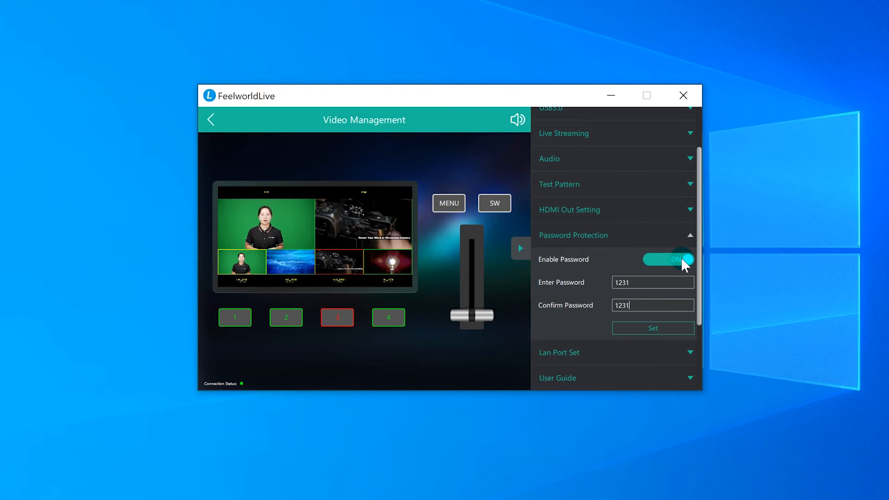
{"action": "left_click", "coordinate": [211, 119]}
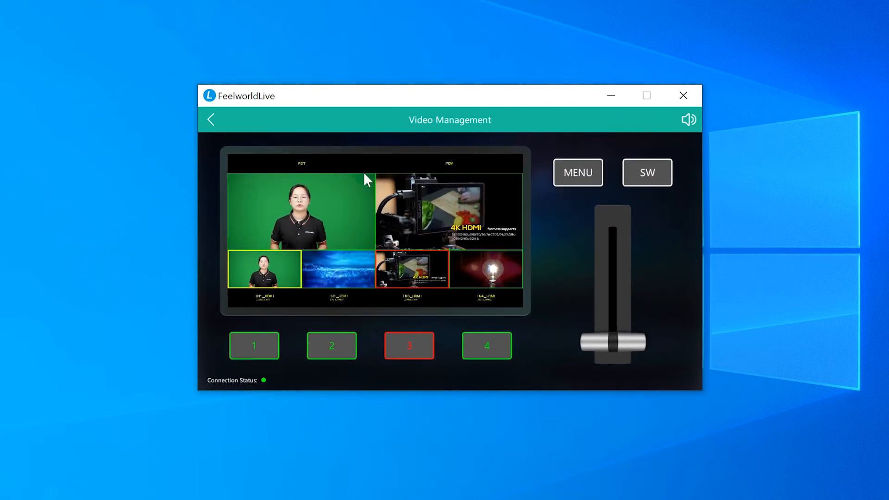
Go back to the device list, select the L2 PLUS at 192.168.11.99, and unlock it
{"action": "left_click", "coordinate": [210, 119]}
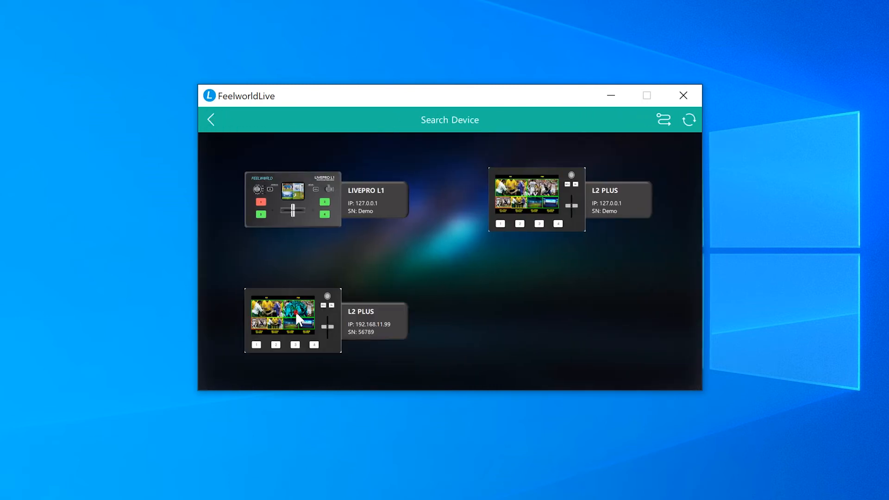
{"action": "left_click", "coordinate": [293, 314]}
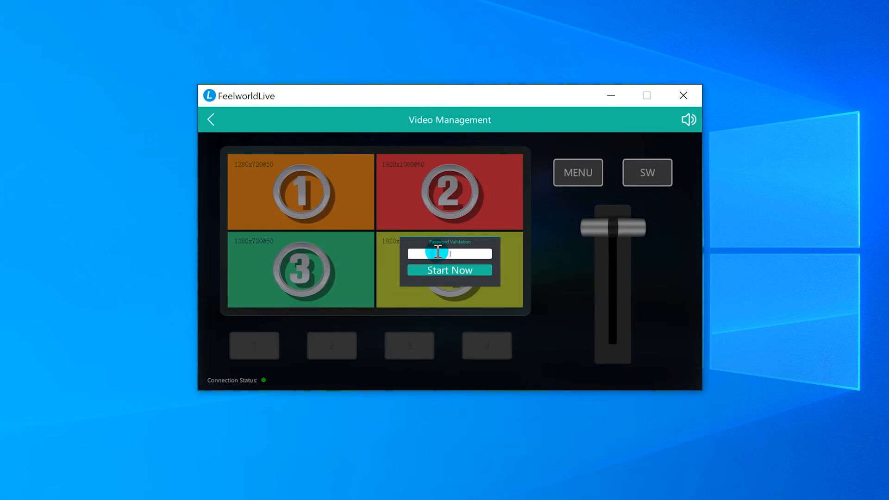
{"action": "left_click", "coordinate": [449, 269]}
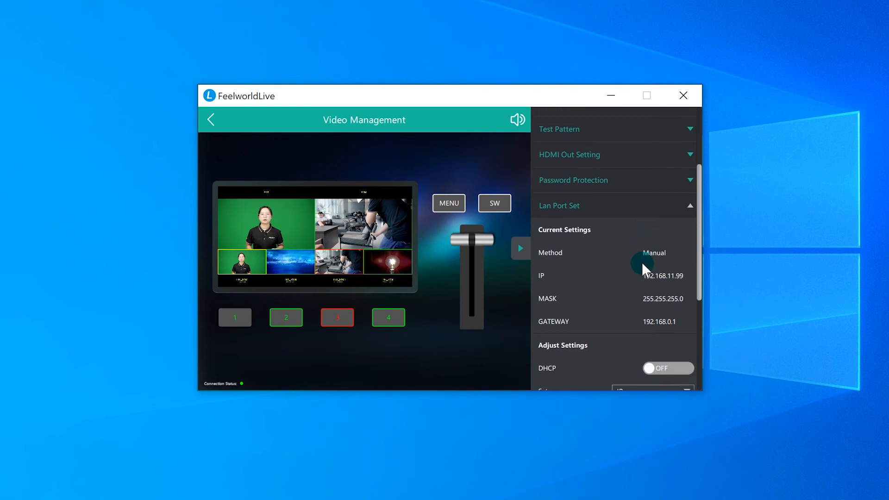
Set the LAN IP's last field to 105, apply it, and dismiss the restart notice
{"action": "scroll", "scroll_direction": "down", "scroll_amount": 3}
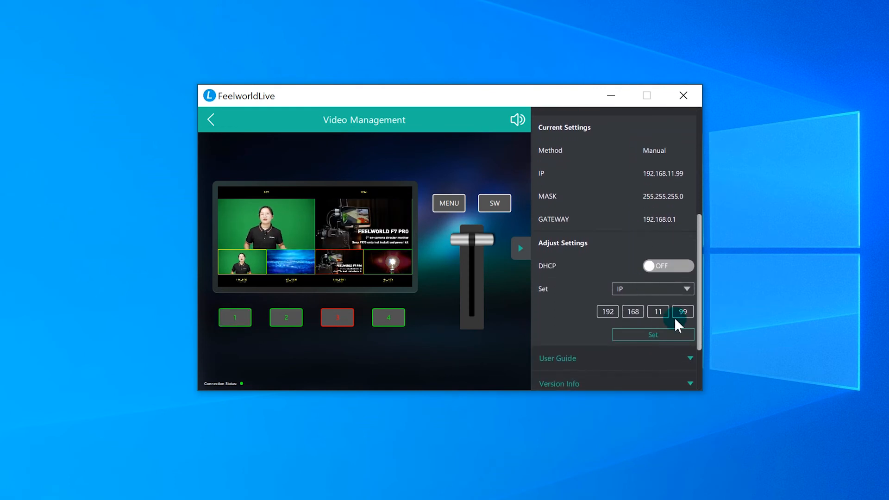
{"action": "left_click", "coordinate": [683, 311]}
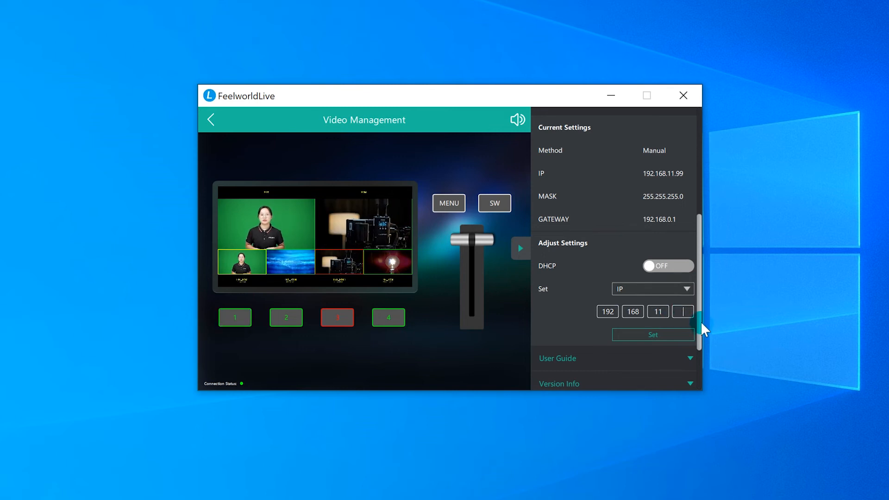
{"action": "type", "text": "105"}
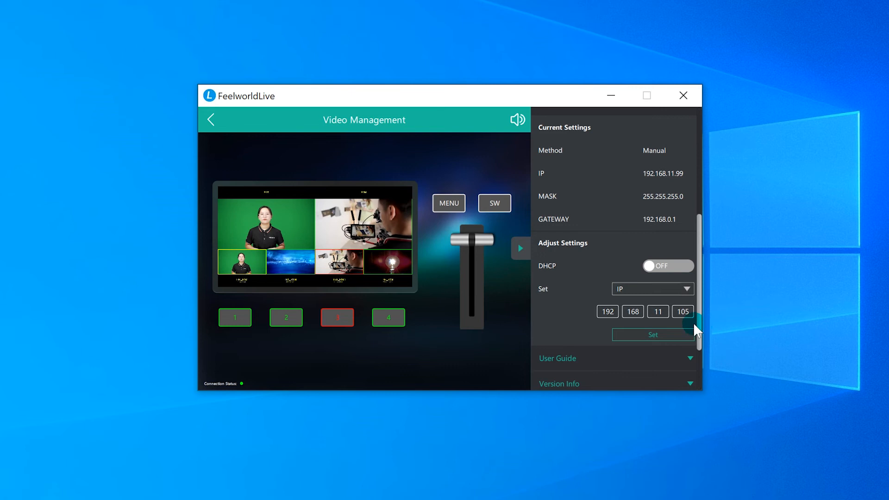
{"action": "left_click", "coordinate": [652, 334]}
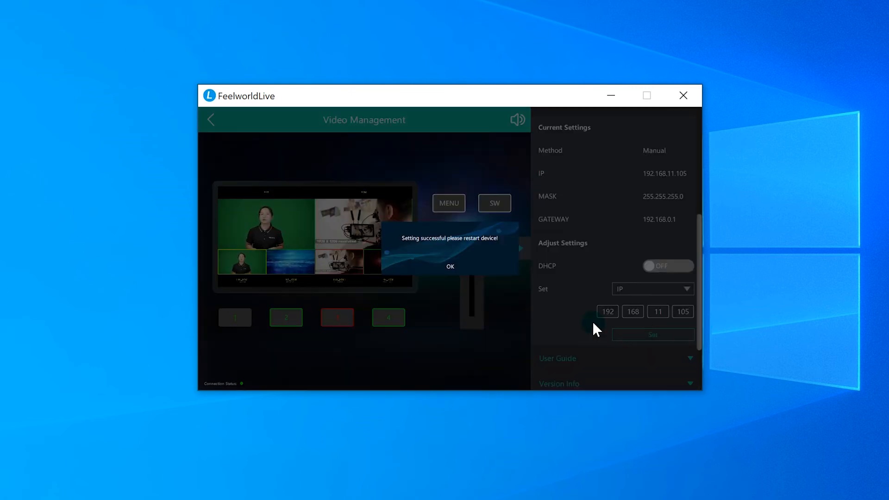
{"action": "left_click", "coordinate": [450, 267]}
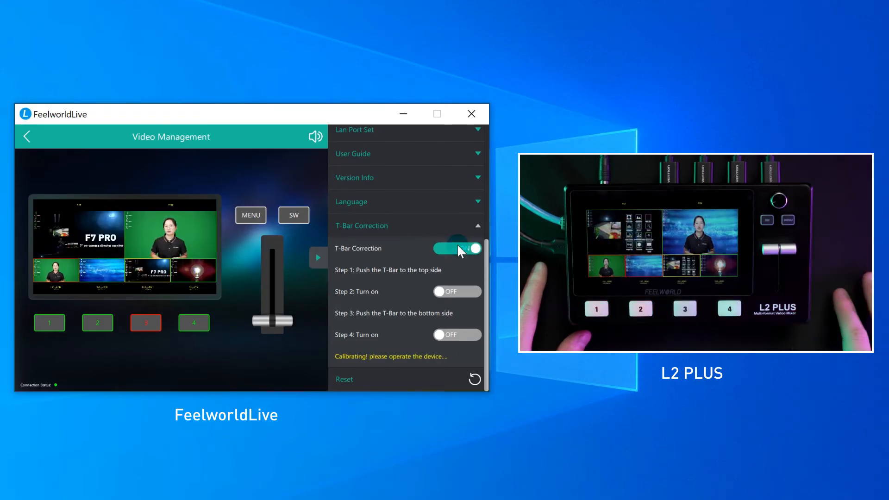
Turn on T-Bar Correction and confirm the T-bar's top and bottom positions
{"action": "left_click", "coordinate": [457, 291]}
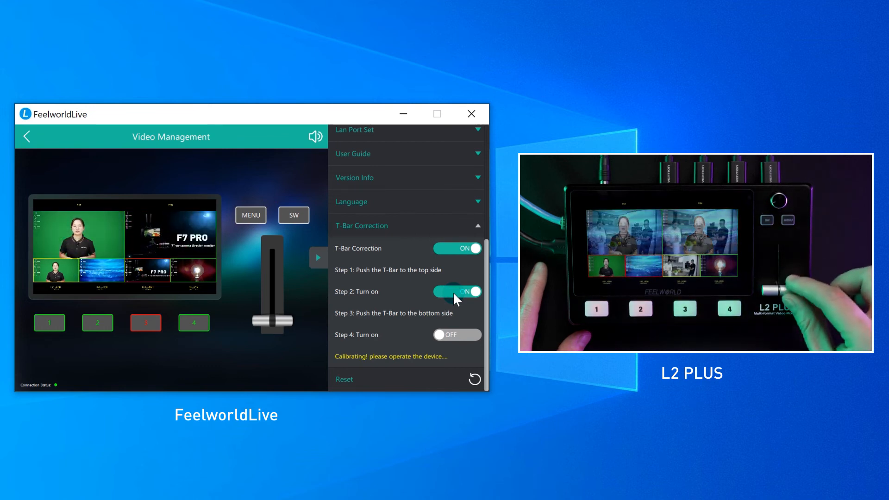
{"action": "left_click", "coordinate": [457, 334]}
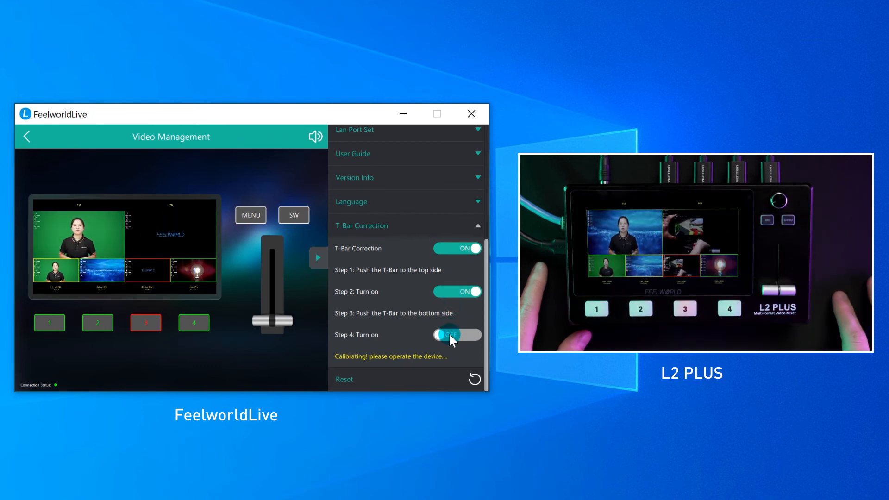
{"action": "left_click", "coordinate": [457, 334]}
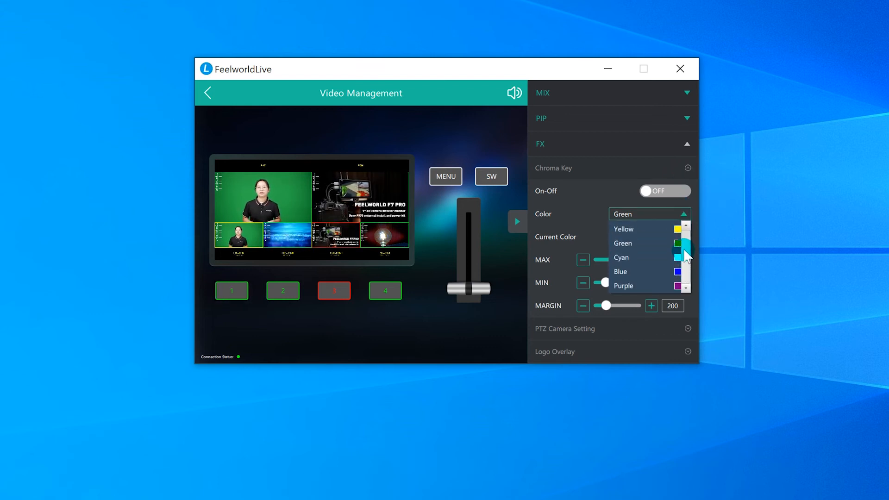
Switch the Green chroma key on and choose Layer B for picture-in-picture
{"action": "scroll", "scroll_direction": "up", "scroll_amount": 3}
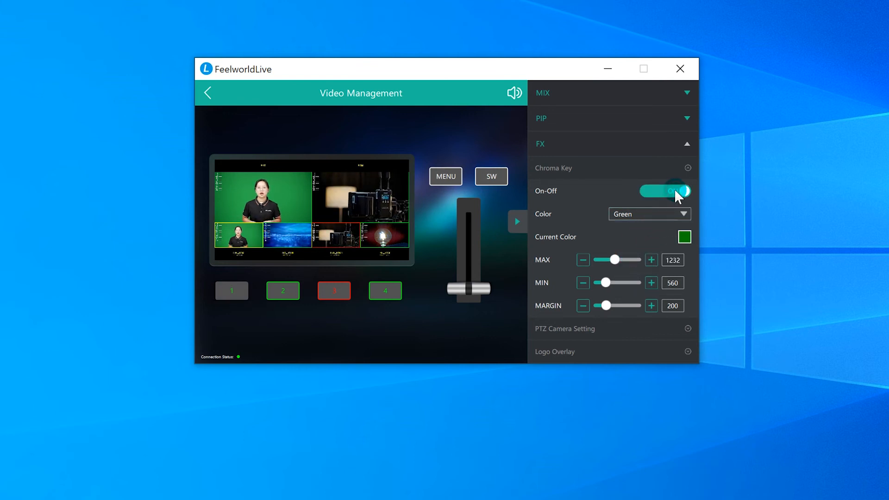
{"action": "left_click", "coordinate": [686, 118]}
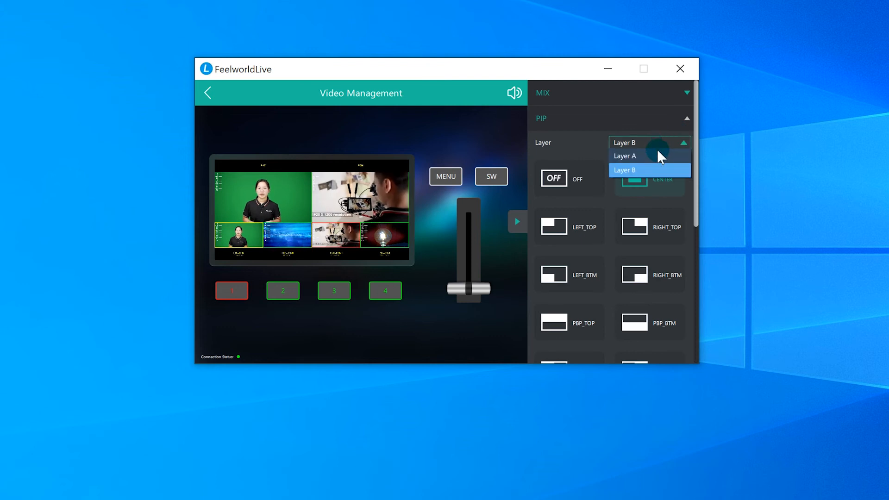
{"action": "left_click", "coordinate": [625, 170]}
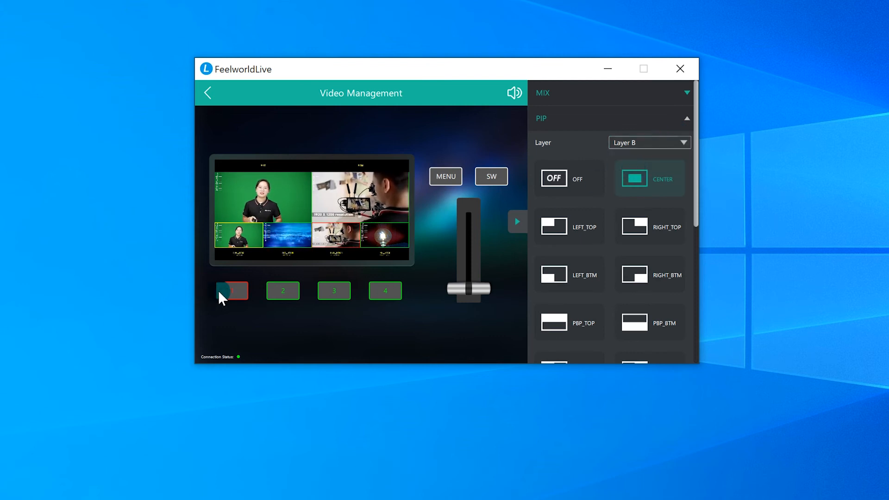
{"action": "left_click", "coordinate": [648, 142]}
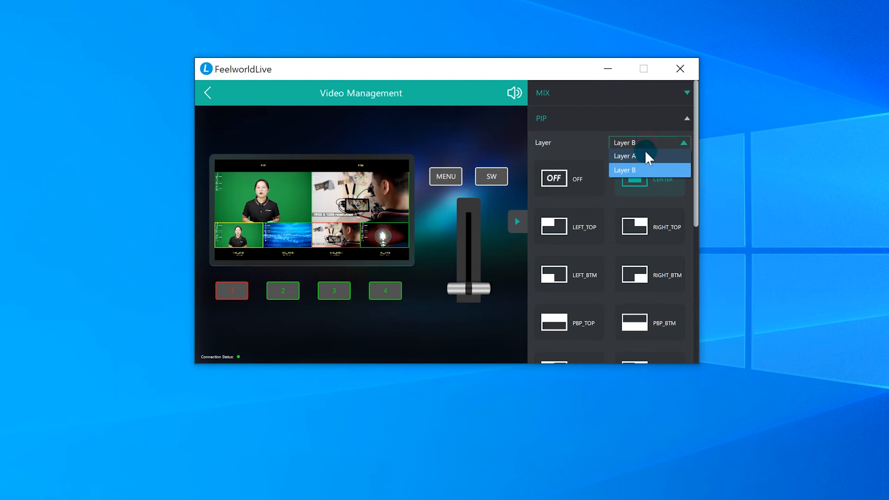
{"action": "left_click", "coordinate": [624, 156]}
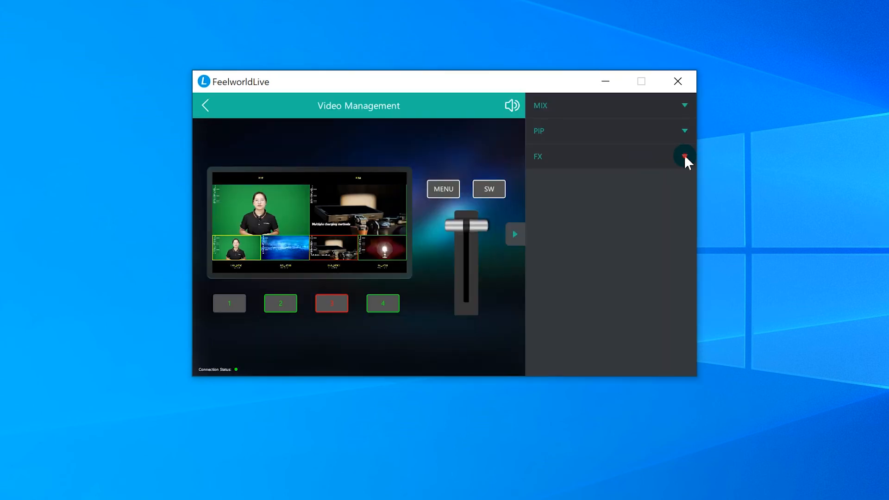
Enable PTZ for Camera1 and enter 130 in the last New IP field
{"action": "left_click", "coordinate": [684, 157]}
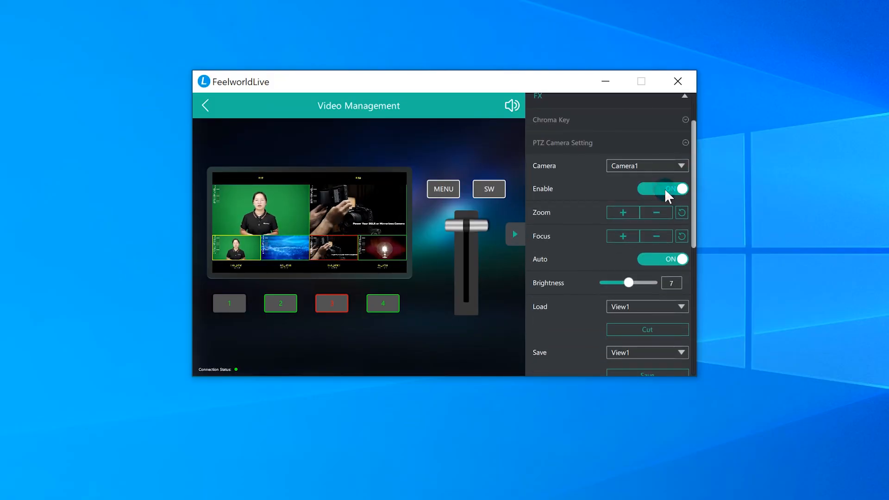
{"action": "scroll", "scroll_direction": "down", "scroll_amount": 3}
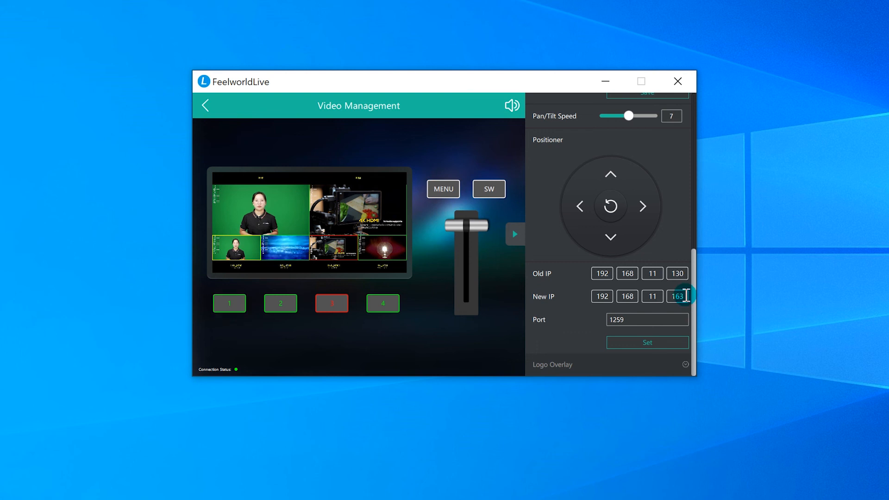
{"action": "left_click", "coordinate": [647, 342]}
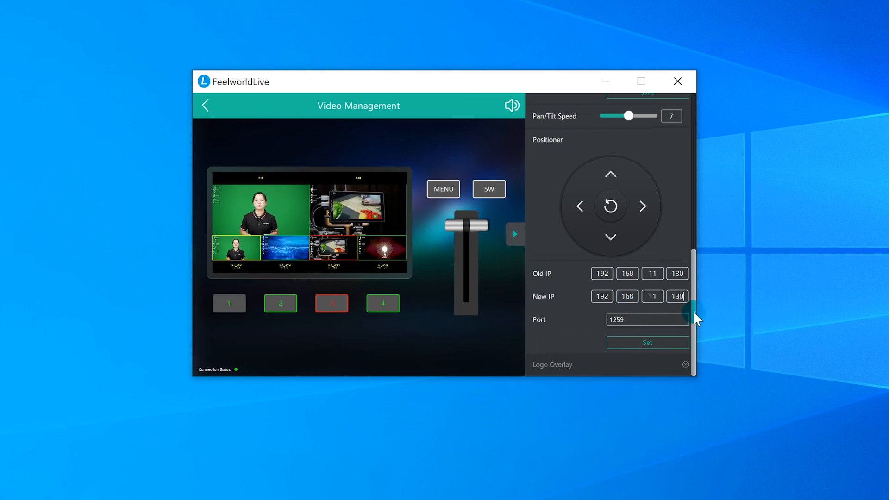
{"action": "scroll", "scroll_direction": "up", "scroll_amount": 3}
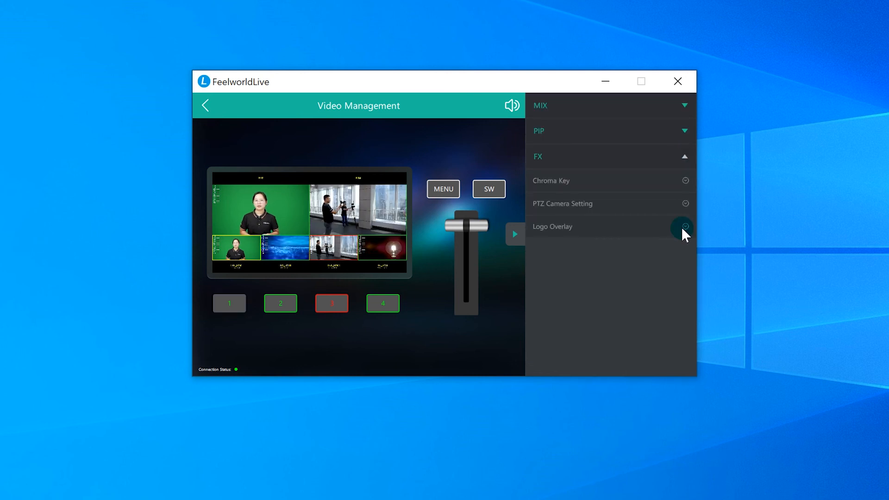
Load the .bmp logo, switch the overlay on, and position it at X 1515, Y 382
{"action": "left_click", "coordinate": [685, 227]}
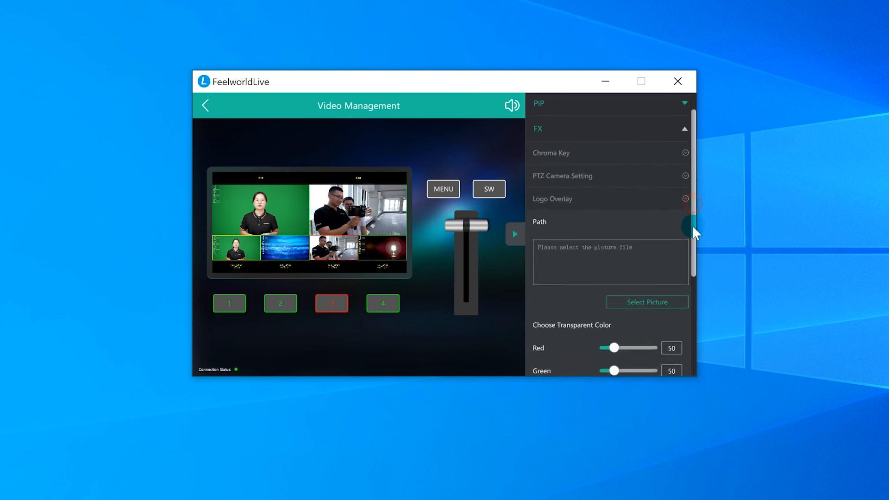
{"action": "scroll", "scroll_direction": "down", "scroll_amount": 3}
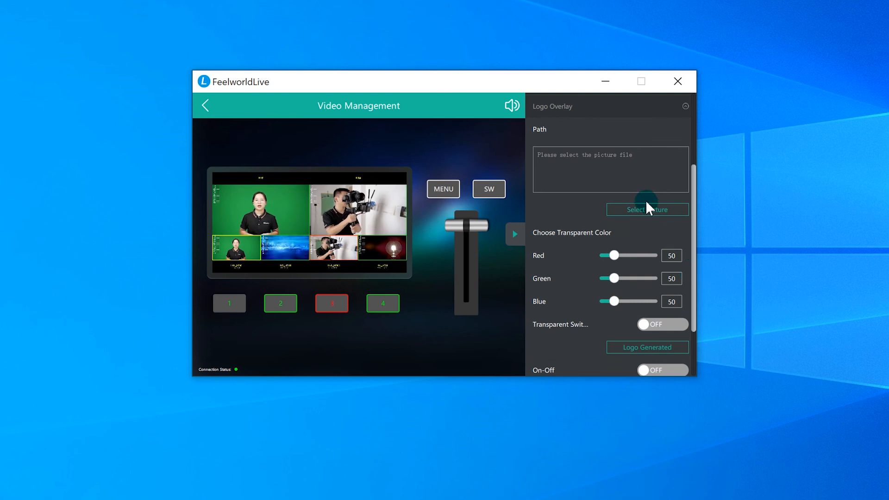
{"action": "left_click", "coordinate": [646, 210]}
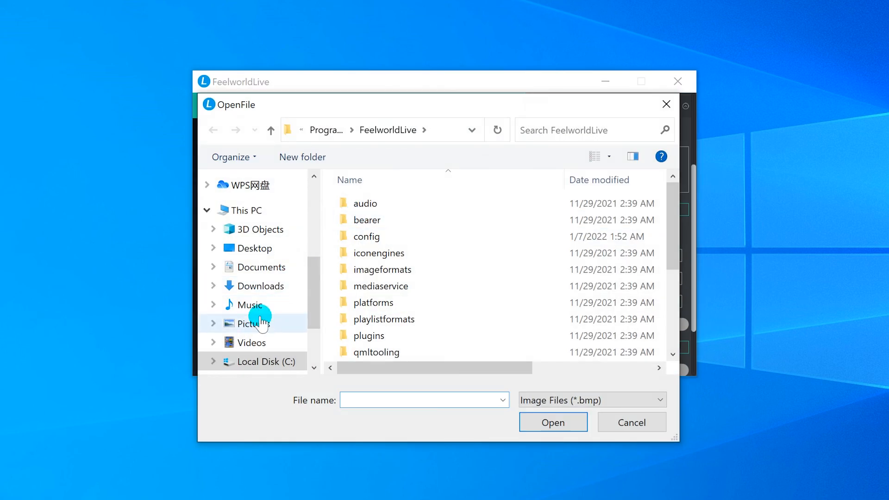
{"action": "left_click", "coordinate": [552, 422]}
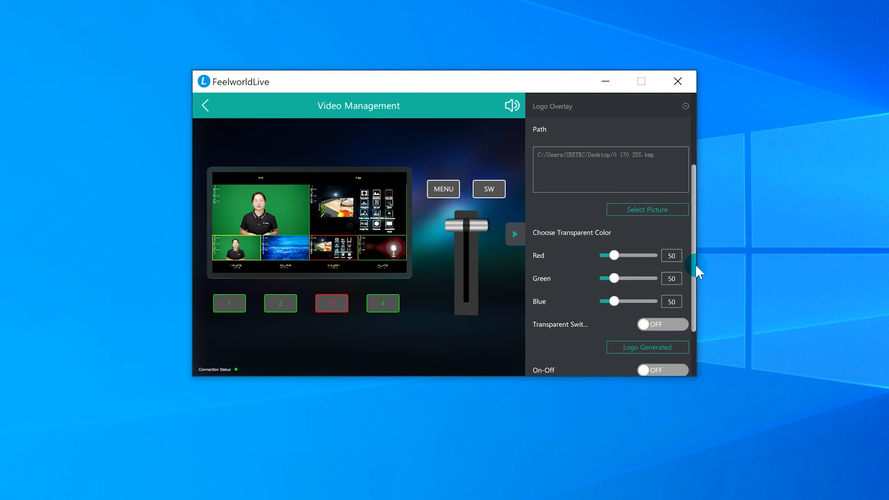
{"action": "scroll", "scroll_direction": "down", "scroll_amount": 3}
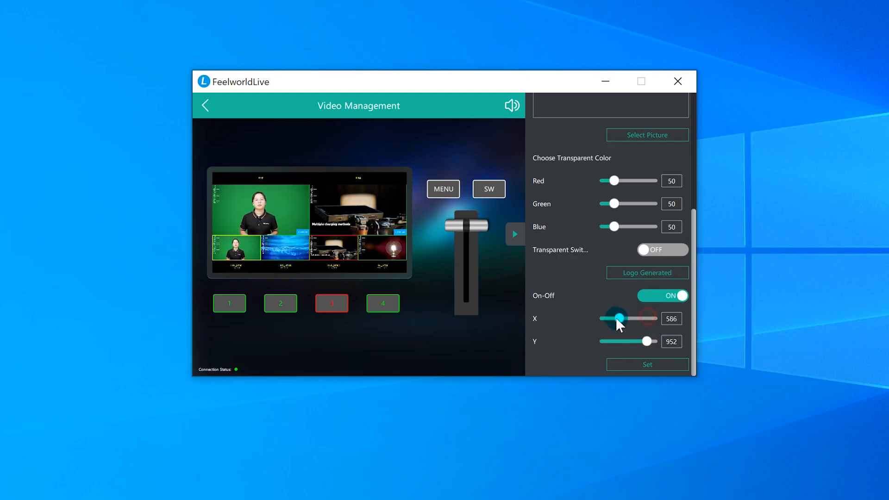
{"action": "left_click", "coordinate": [647, 364]}
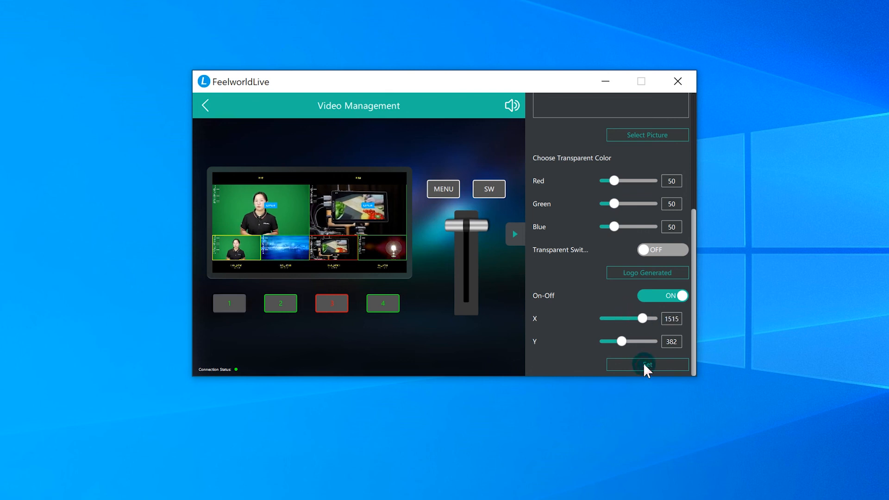
{"action": "left_click", "coordinate": [647, 364]}
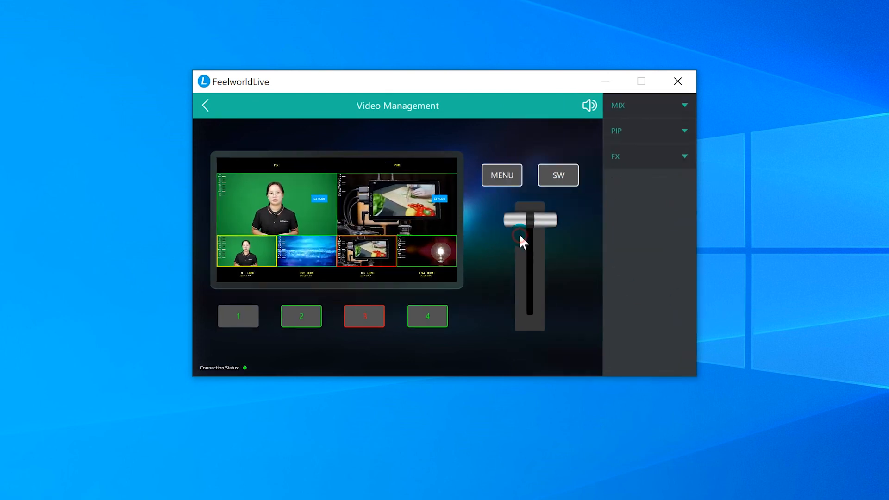
Set the logo's transparent colour to R0 G170 B255 and turn Transparent Switch on
{"action": "left_click", "coordinate": [684, 157]}
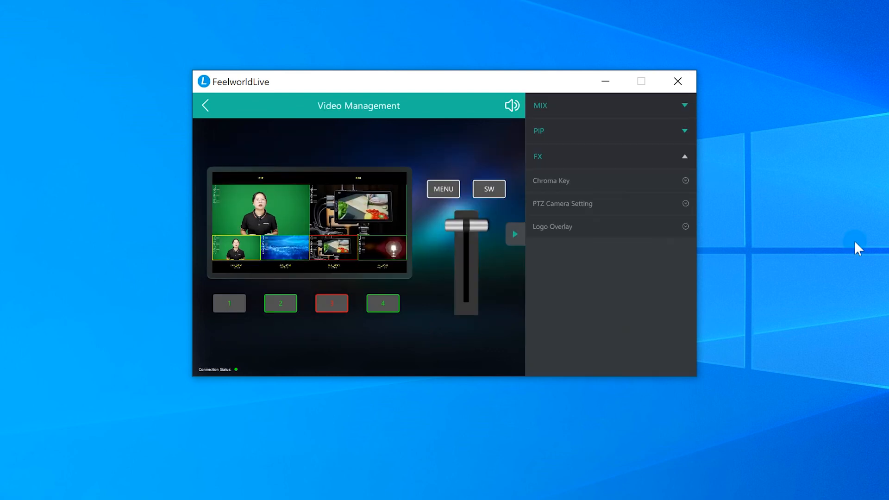
{"action": "left_click", "coordinate": [685, 227]}
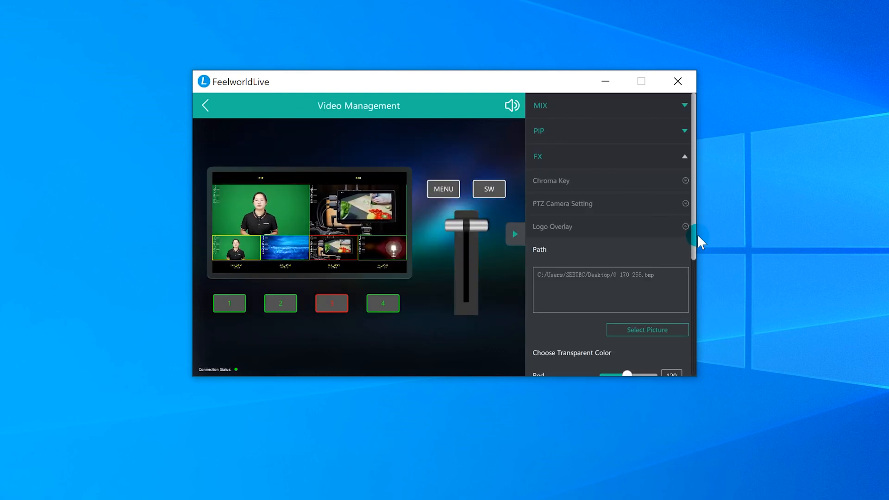
{"action": "left_click", "coordinate": [647, 329]}
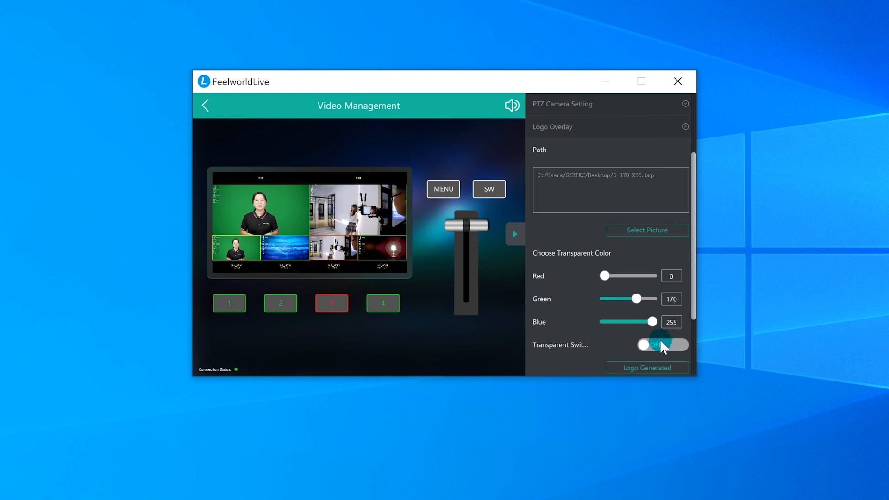
{"action": "left_click", "coordinate": [662, 344]}
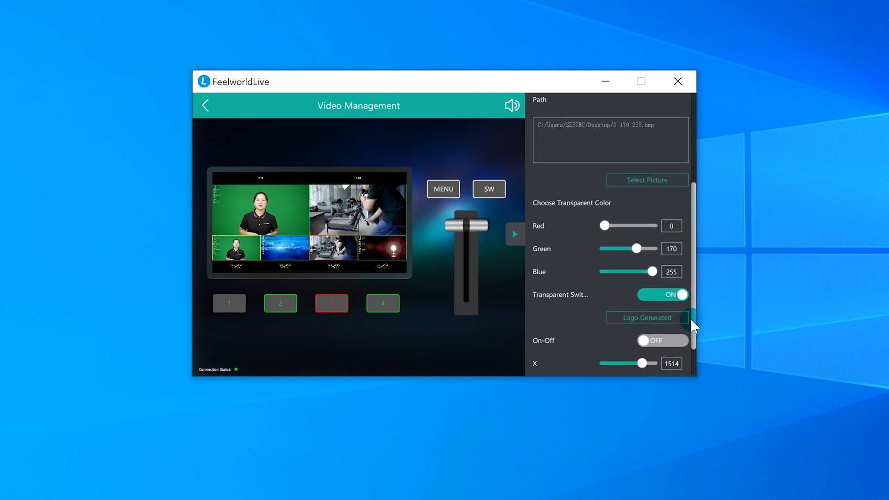
{"action": "scroll", "scroll_direction": "down", "scroll_amount": 3}
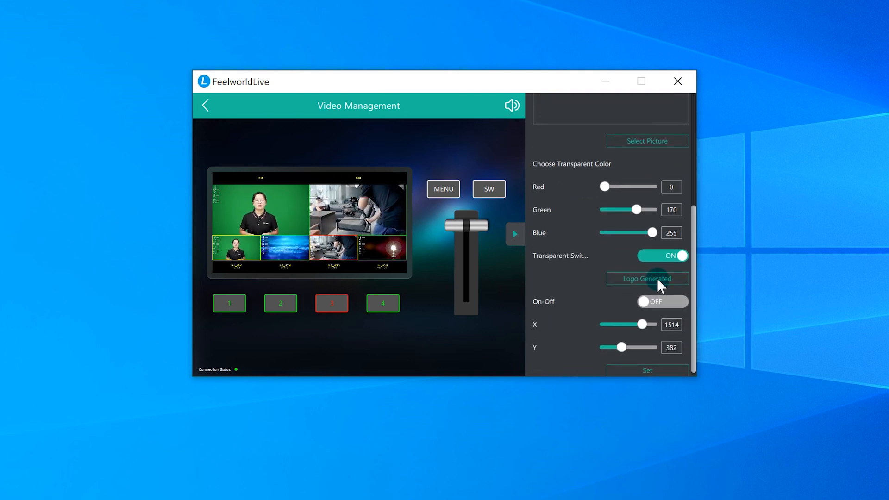